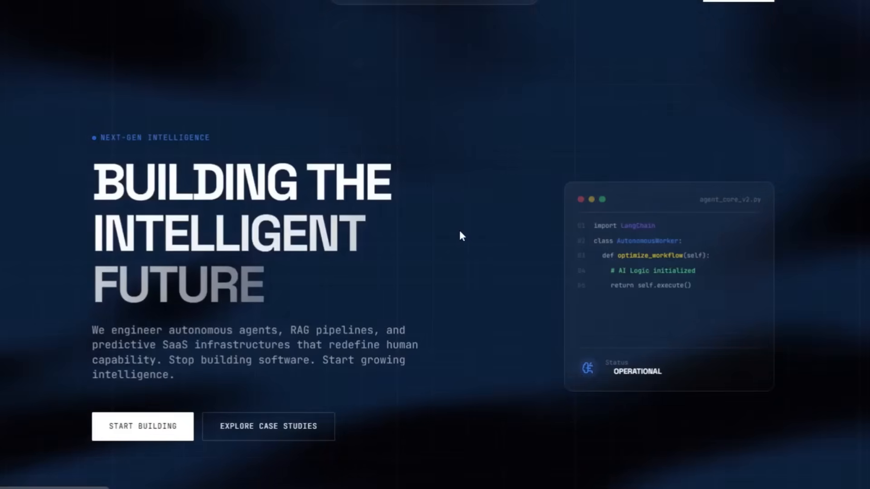
Scroll the AI agency landing page down to the Our Capabilities section.
scroll("down", 3)
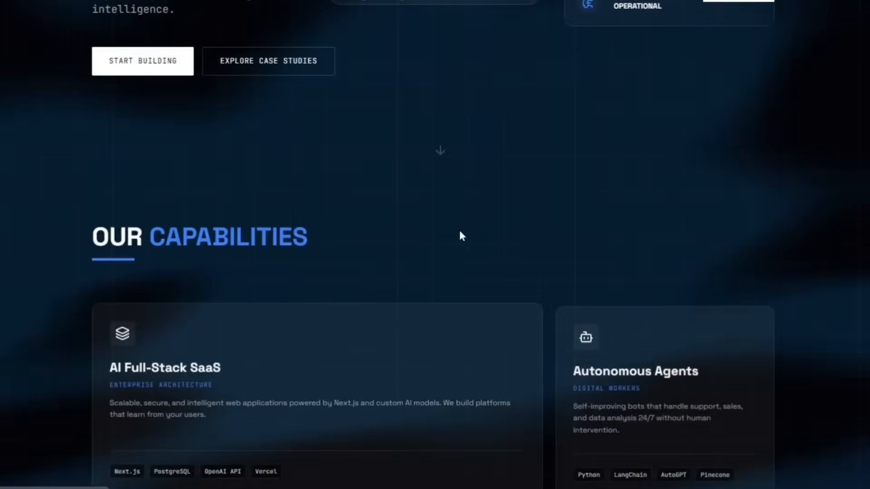
scroll("down", 3)
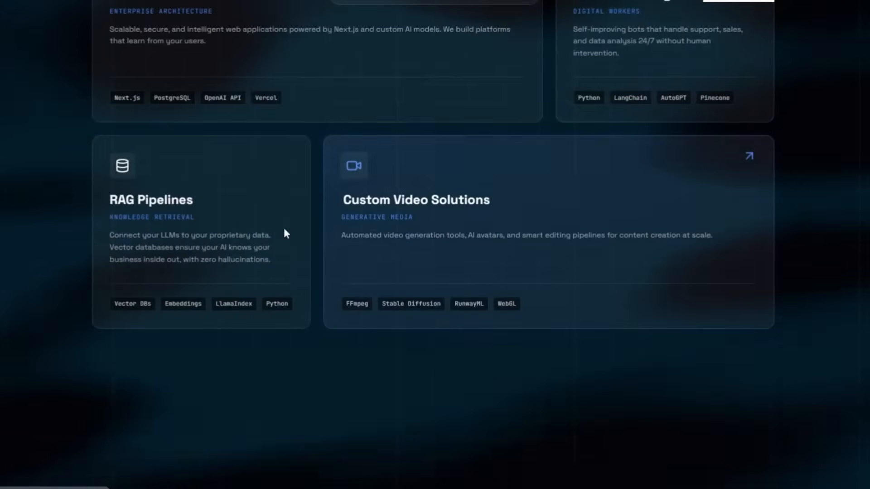
scroll("down", 3)
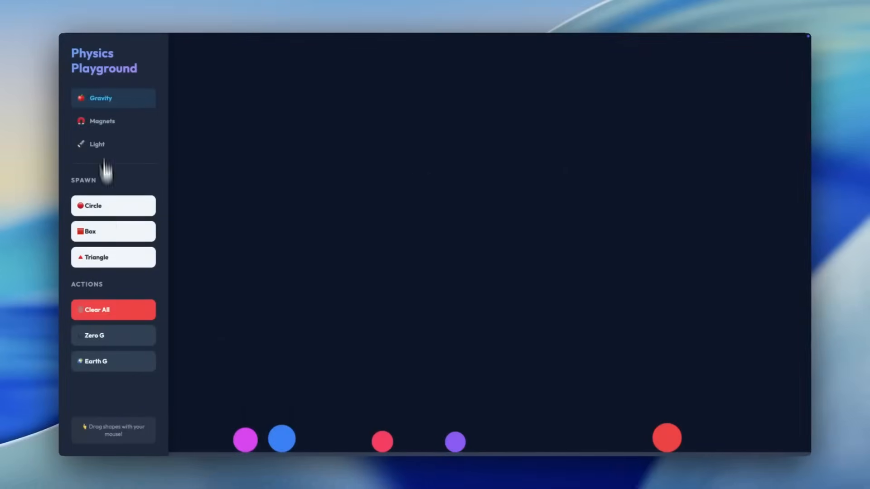
Switch the Physics Playground to Zero G so the circles float across the canvas.
left_click(112, 335)
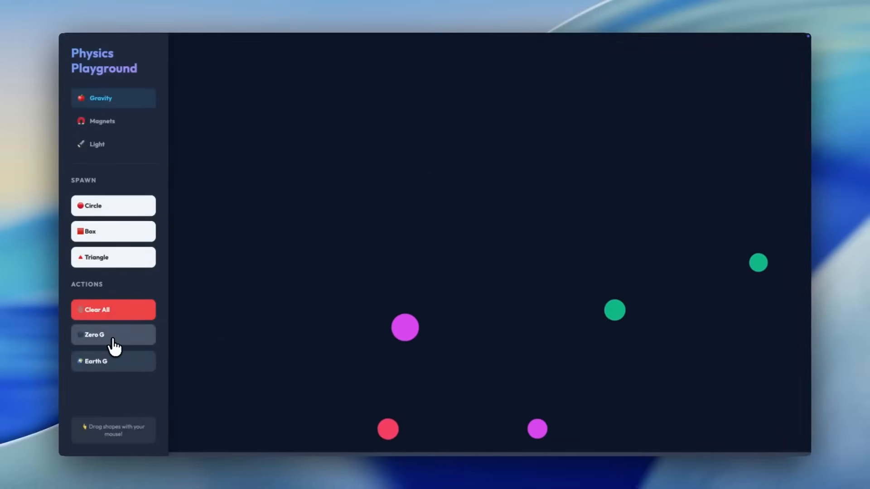
left_click(114, 360)
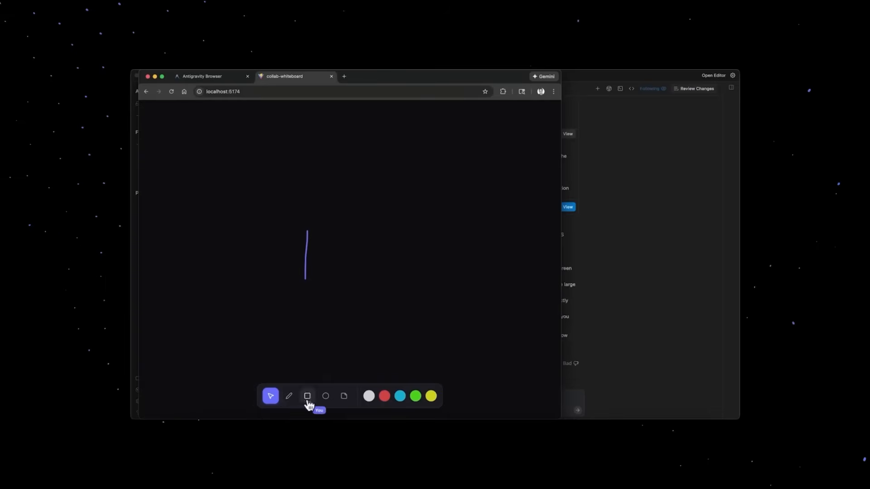
Draw a test line on the whiteboard, then write the shared countdown widget request in a new CollabWhiteboard conversation.
left_click_drag(344, 191, 388, 235)
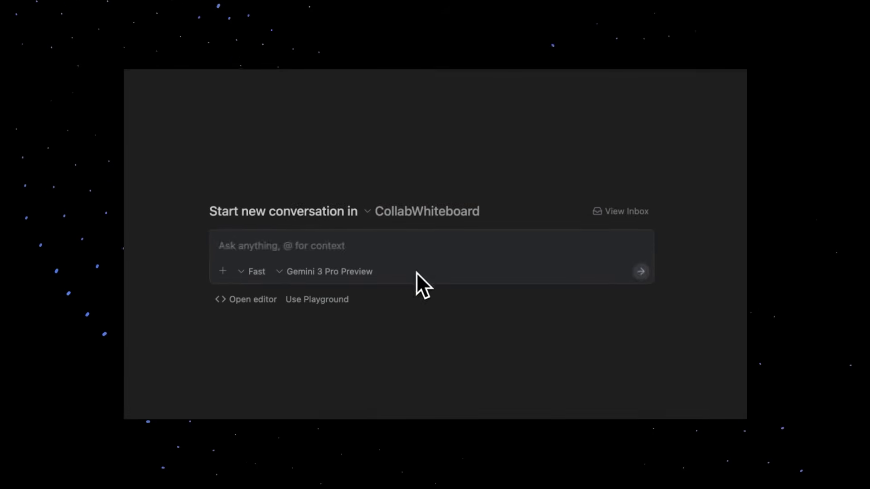
type("Add widgets to the experience - so I want a countdown")
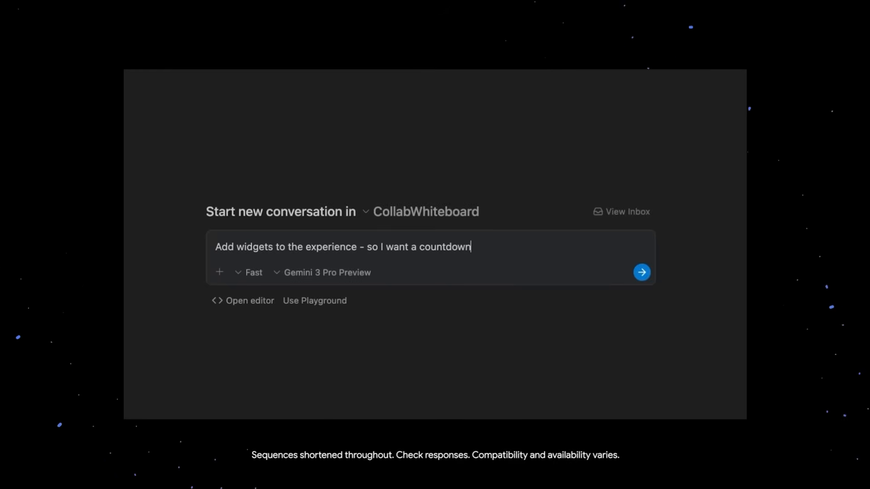
type("widget that lets me start a countdown and gives all participants that much time to finish")
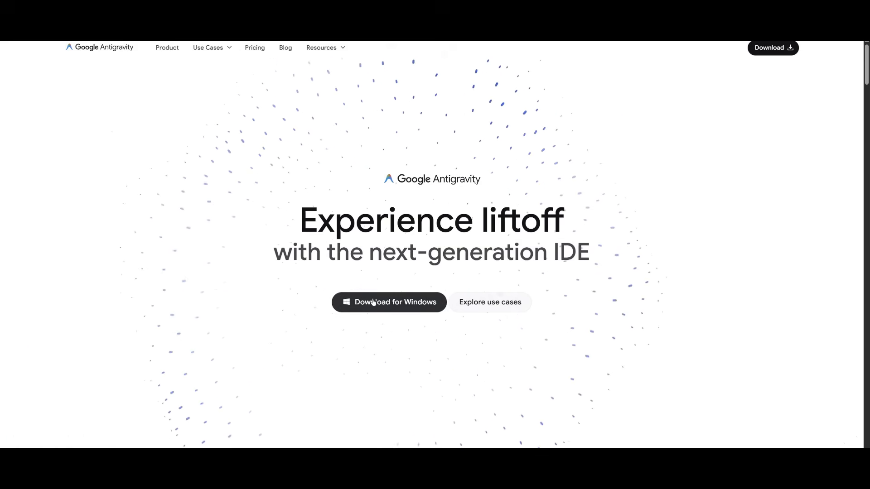
Download Antigravity for Windows from the homepage.
left_click(389, 302)
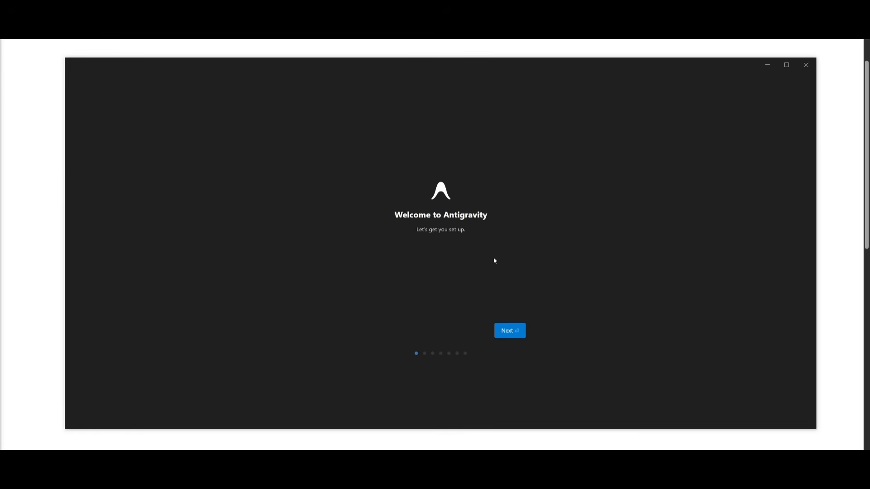
Advance setup with a fresh start and choose the Dark editor theme.
left_click(509, 331)
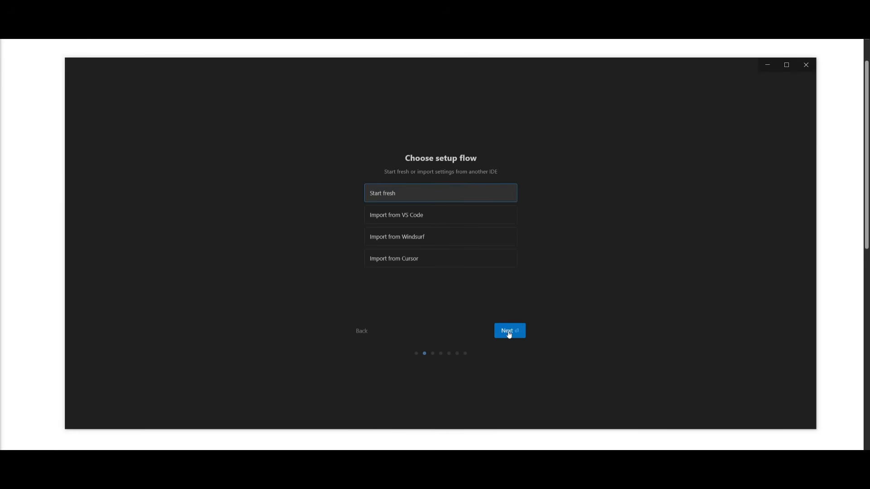
mouse_move(392, 216)
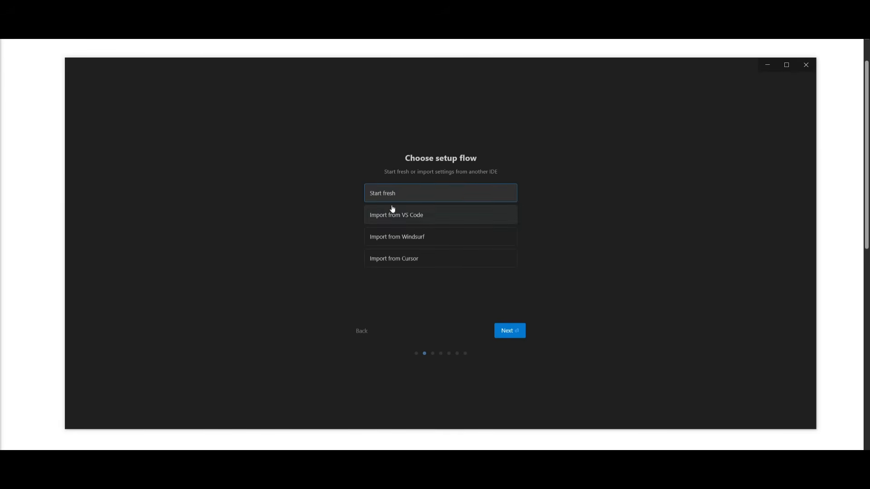
mouse_move(526, 319)
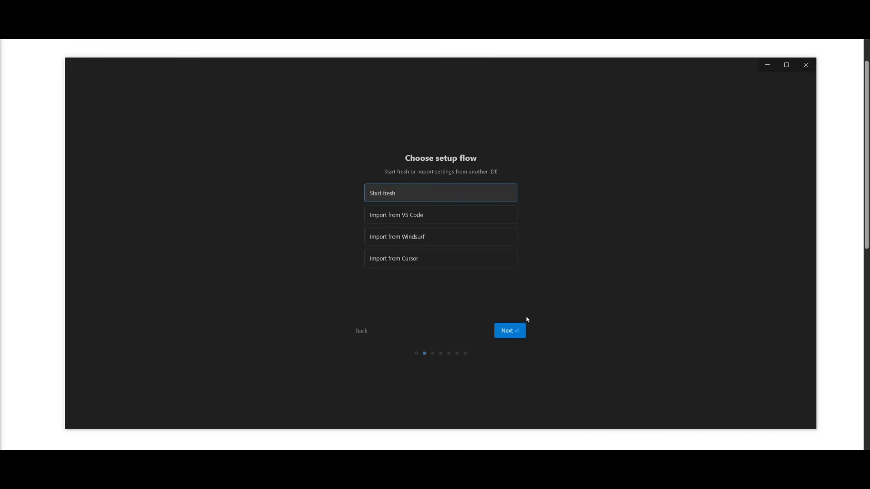
left_click(508, 331)
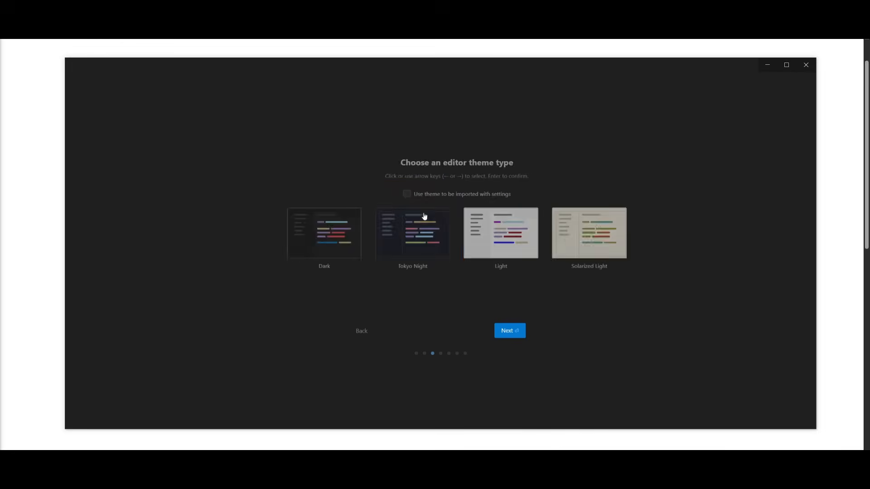
left_click(325, 232)
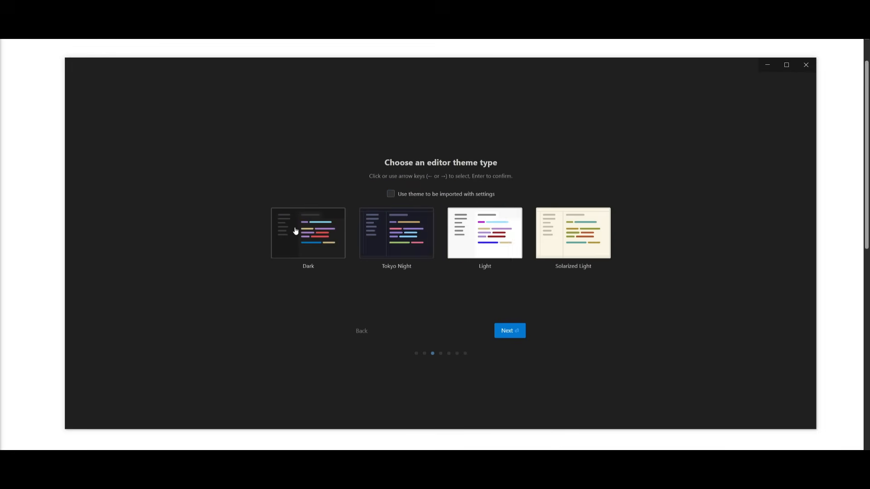
left_click(508, 331)
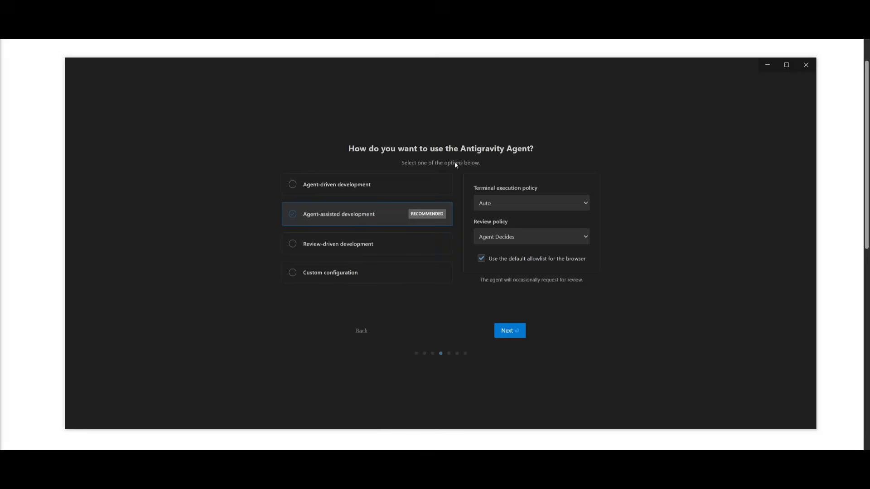
mouse_move(403, 156)
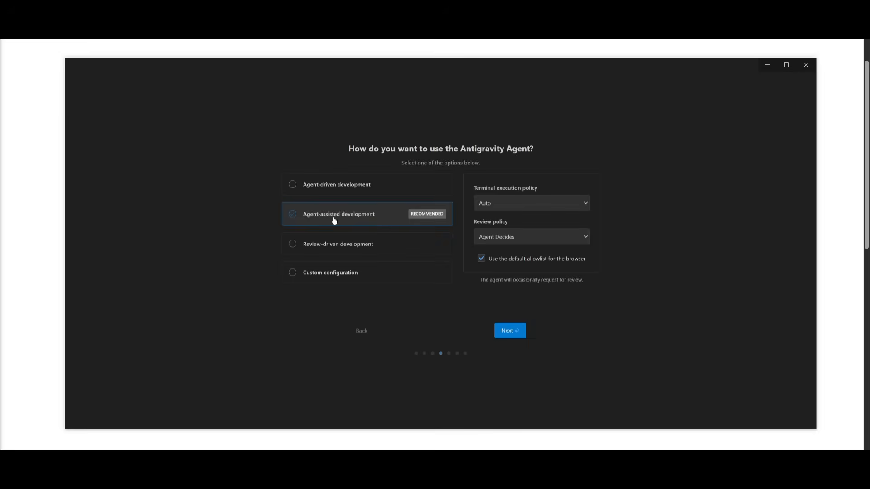
mouse_move(304, 246)
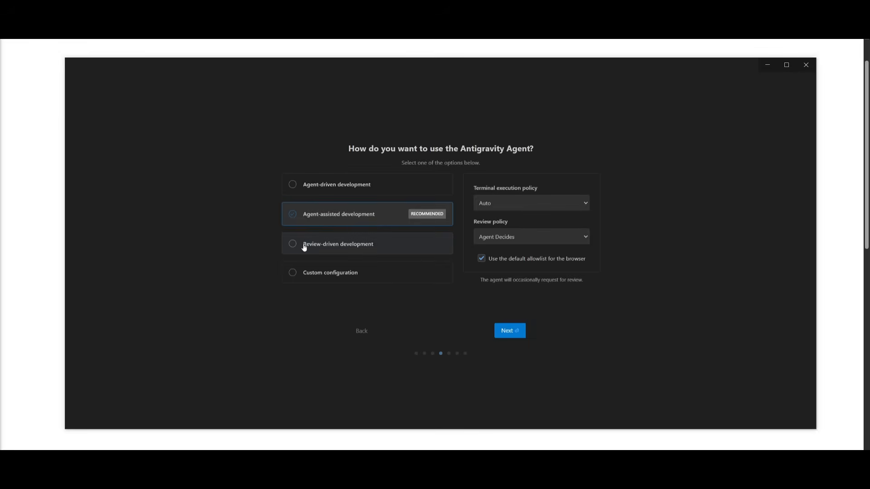
mouse_move(322, 249)
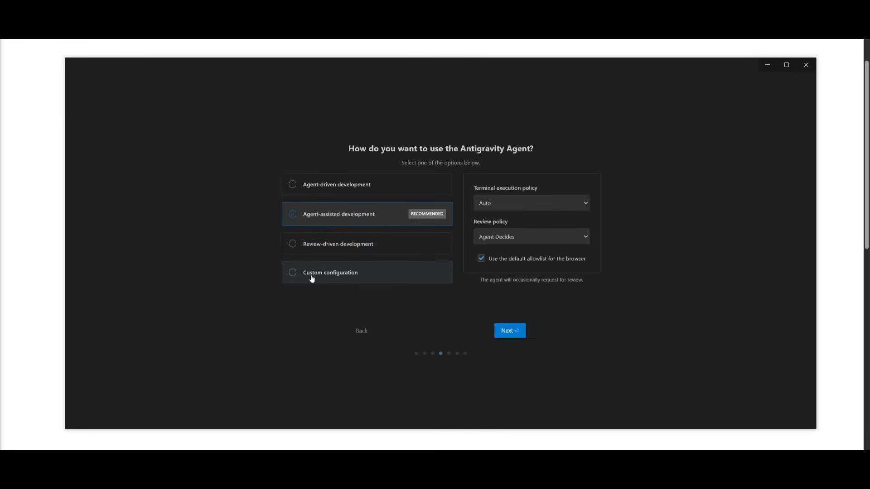
mouse_move(343, 233)
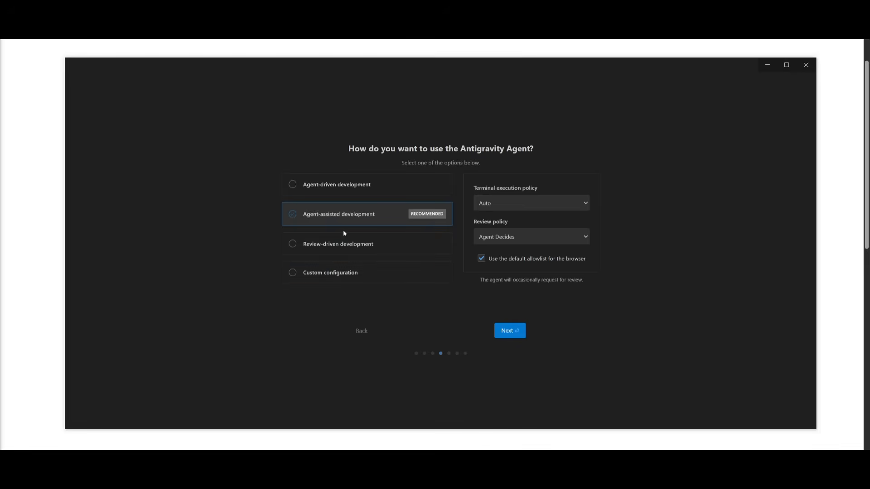
mouse_move(327, 216)
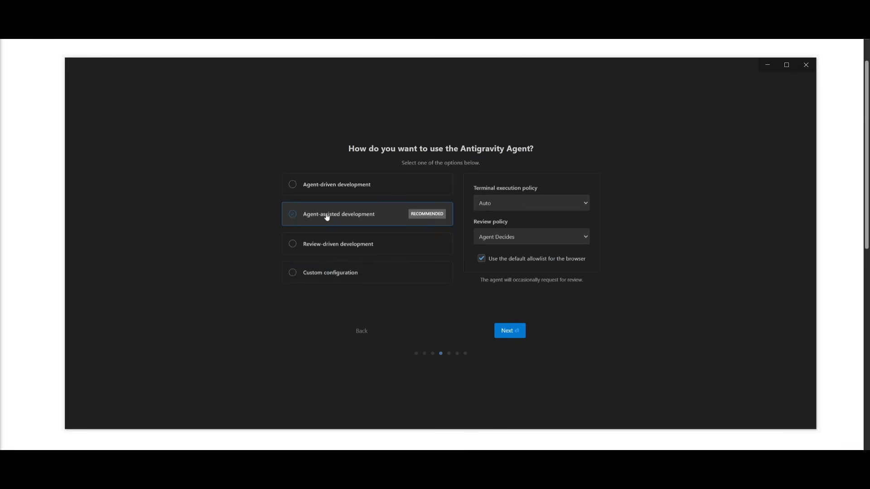
mouse_move(377, 228)
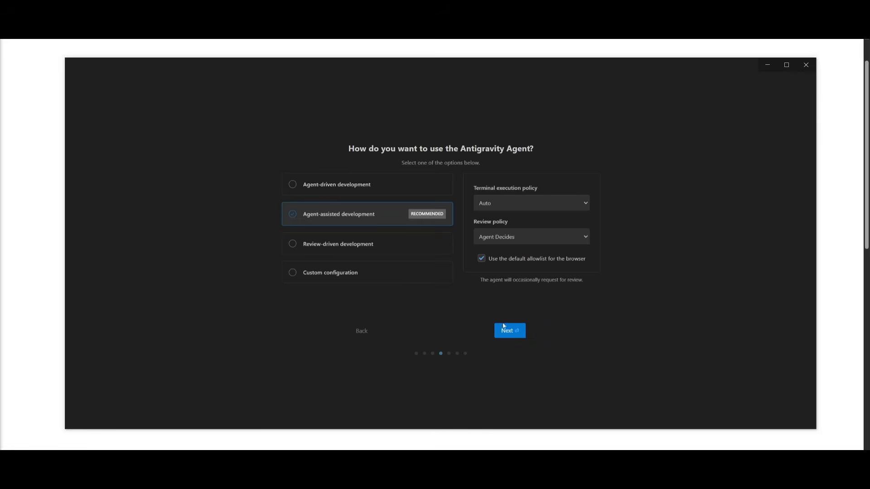
Keep agent-assisted development and the default editor settings, reaching the Google sign-in step.
left_click(509, 330)
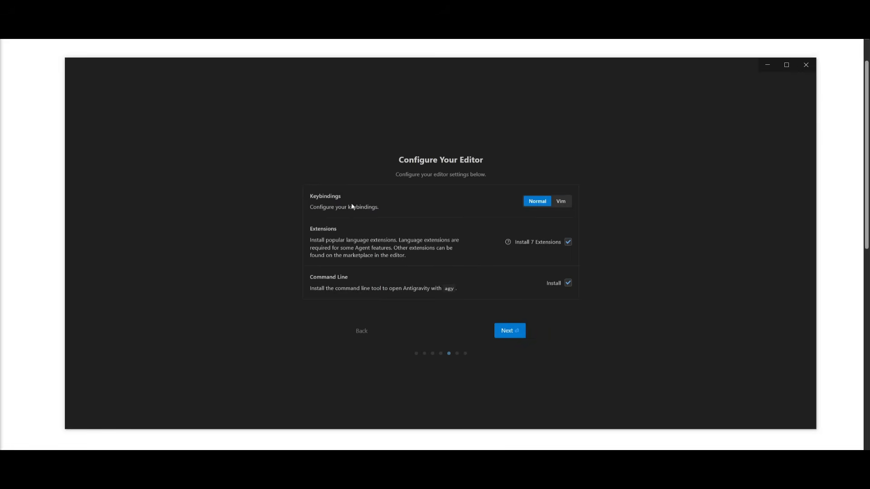
mouse_move(508, 331)
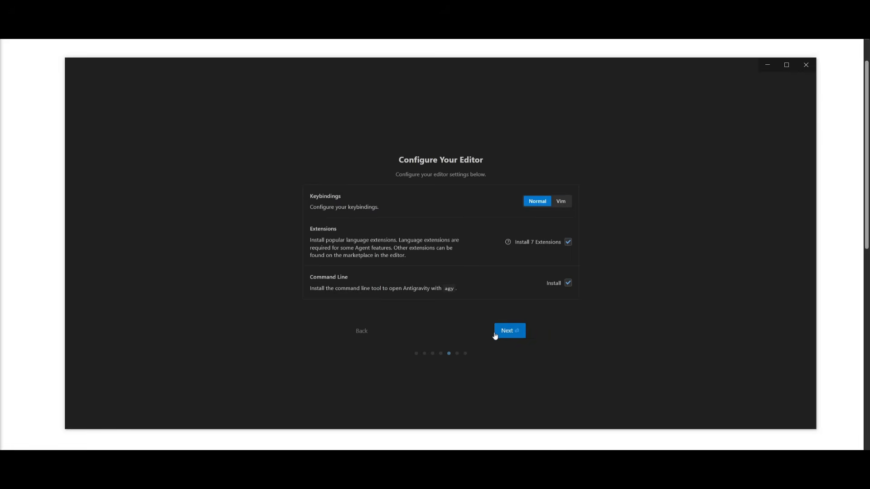
left_click(508, 330)
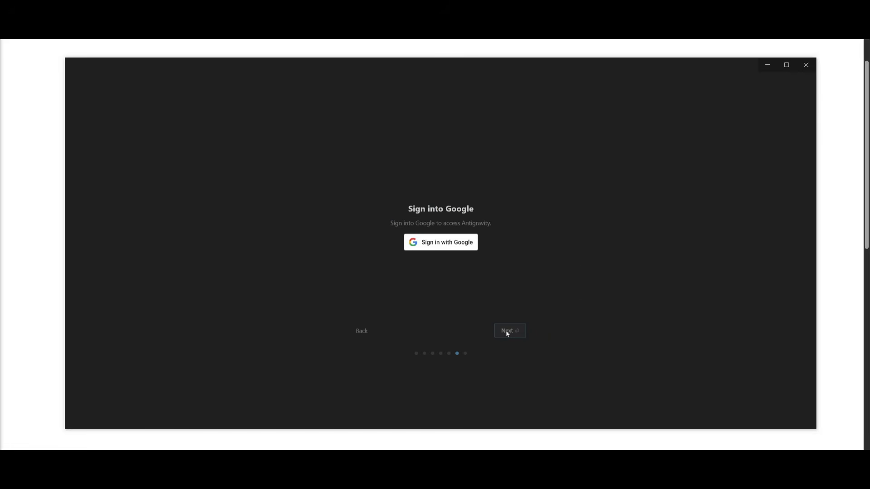
mouse_move(475, 243)
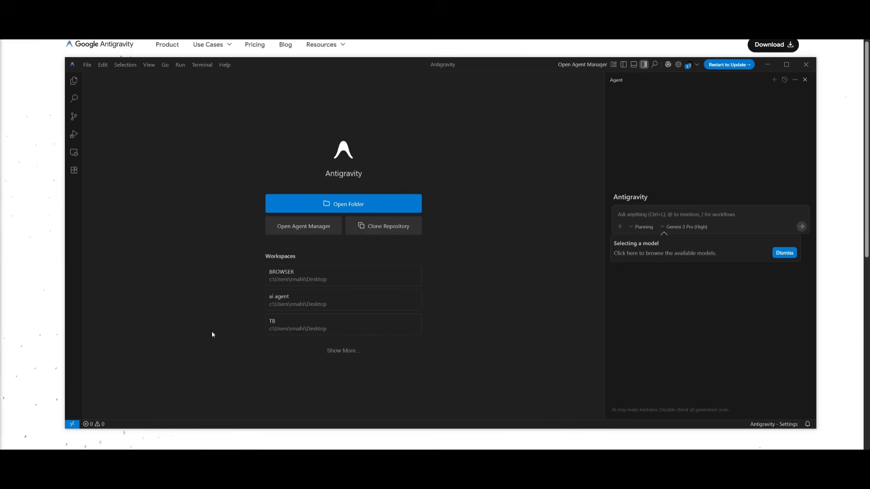
mouse_move(137, 239)
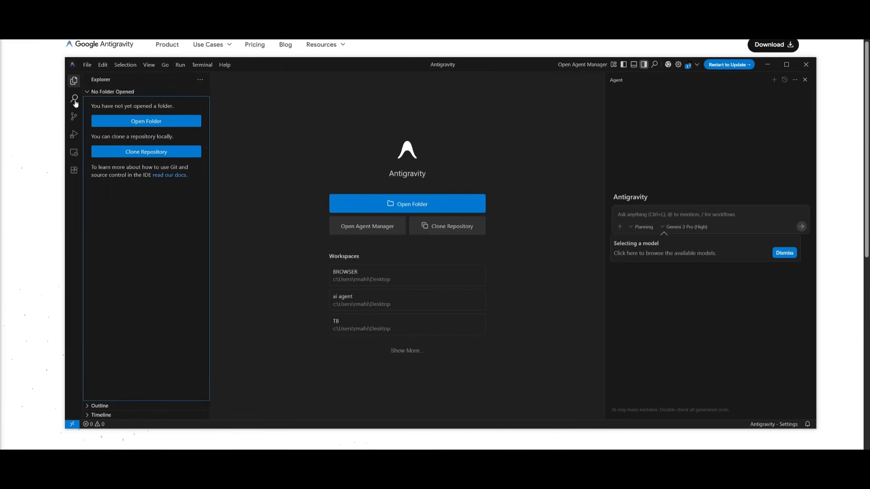
Browse the Source Control, Run and Debug and Extensions views, toggling the Installed and Popular lists.
left_click(73, 117)
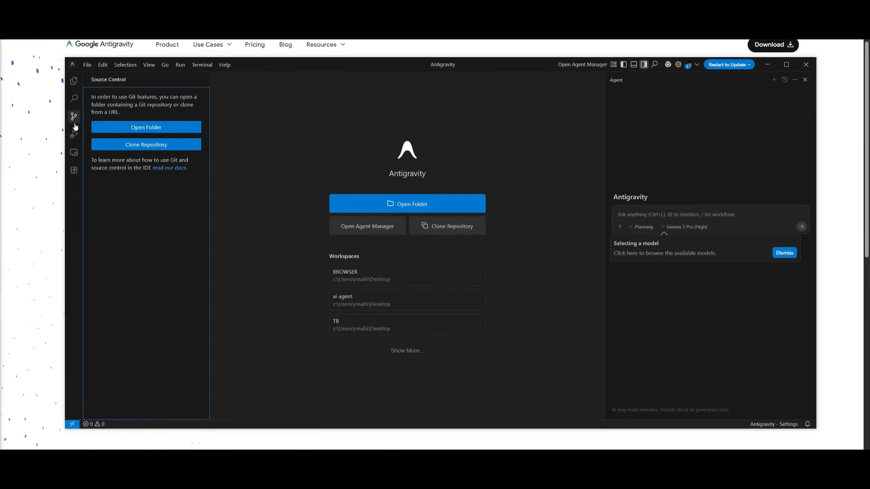
left_click(73, 135)
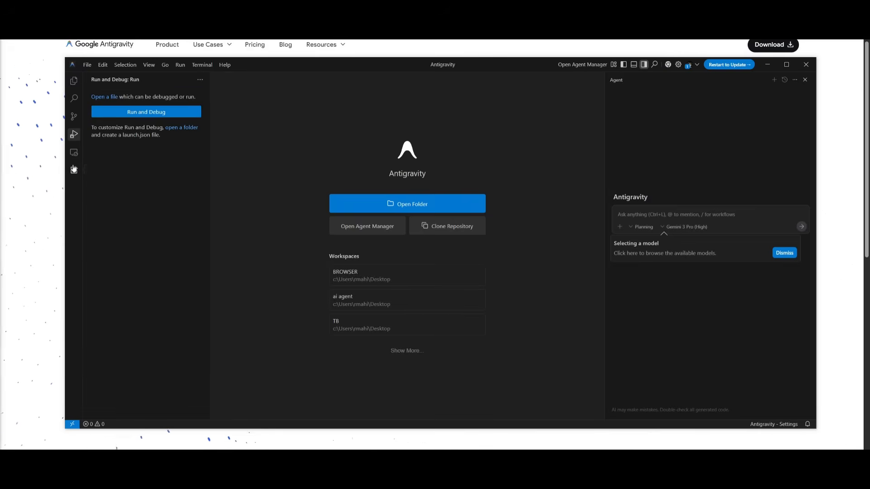
left_click(74, 171)
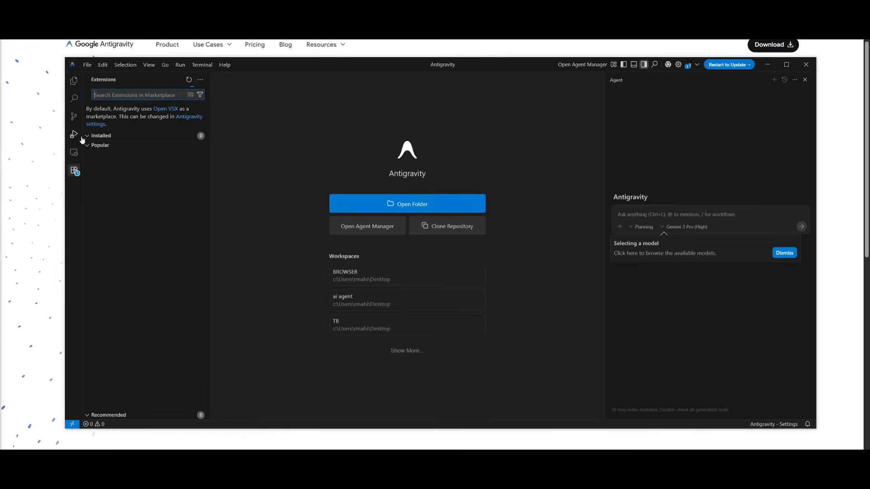
left_click(87, 135)
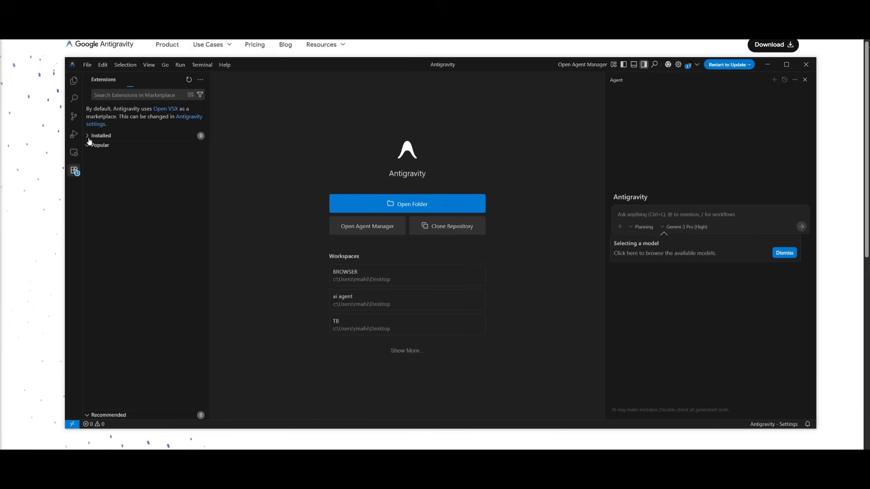
left_click(100, 135)
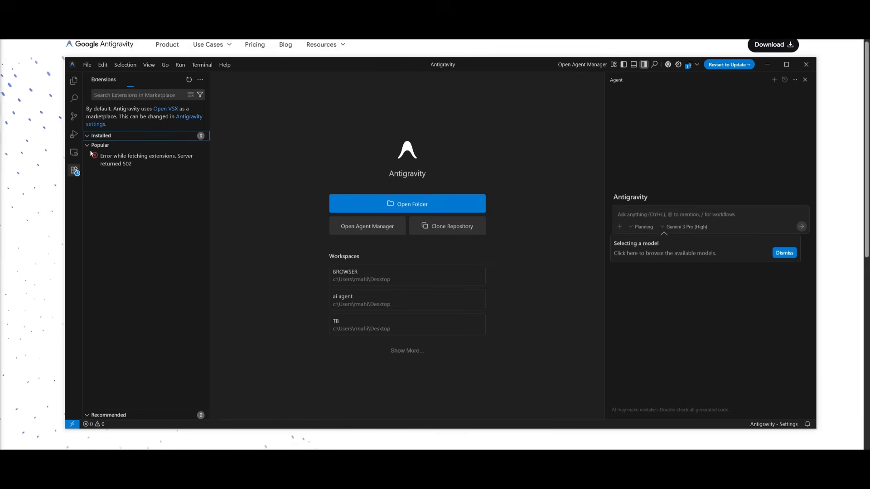
mouse_move(367, 225)
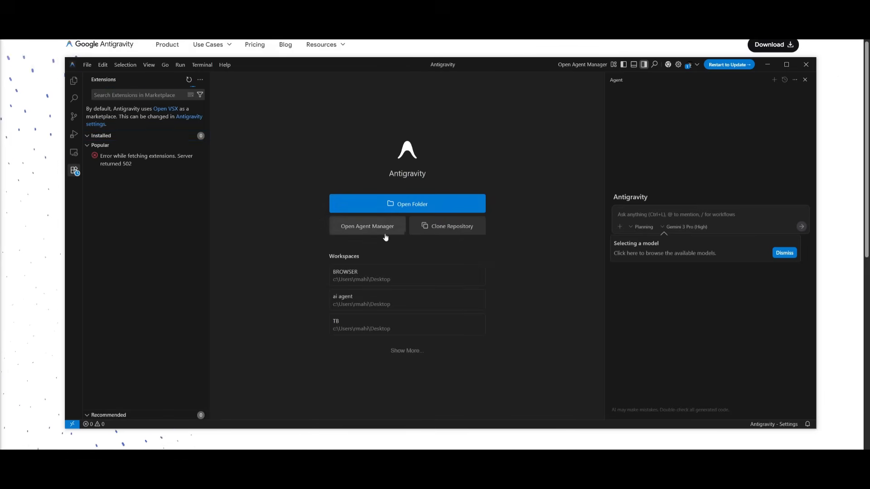
left_click(367, 225)
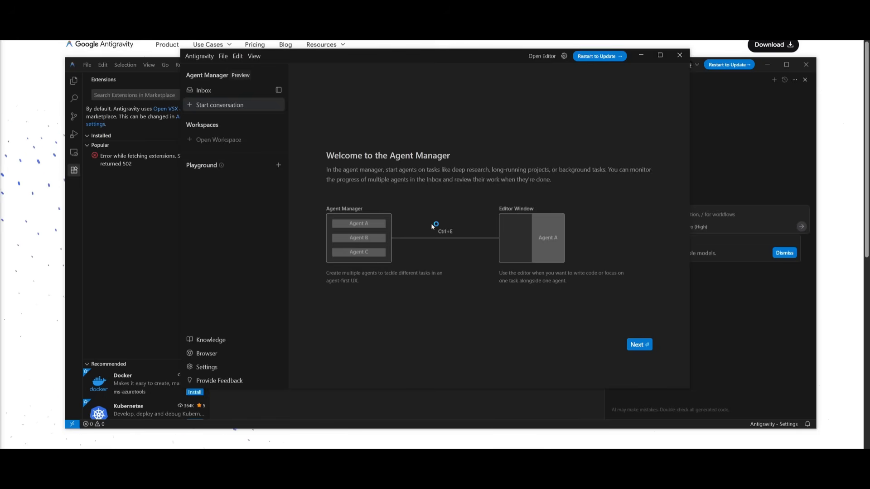
Move past the Agent Manager welcome introduction.
left_click(639, 344)
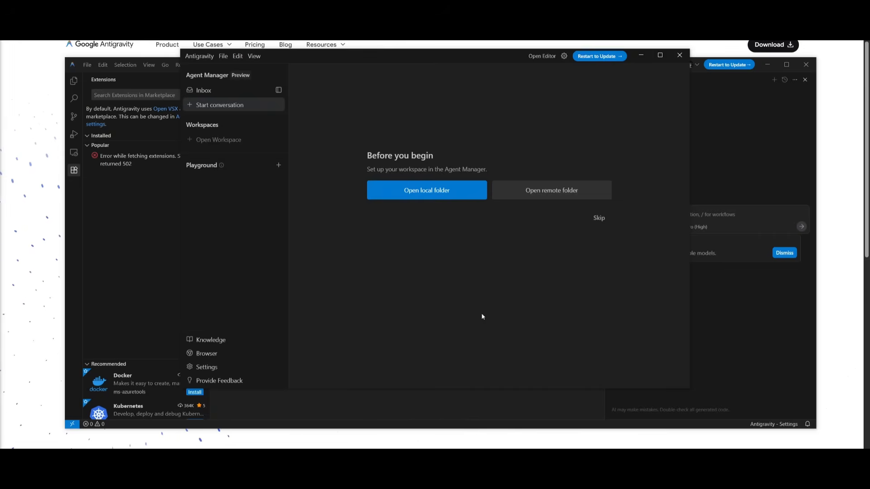
mouse_move(511, 293)
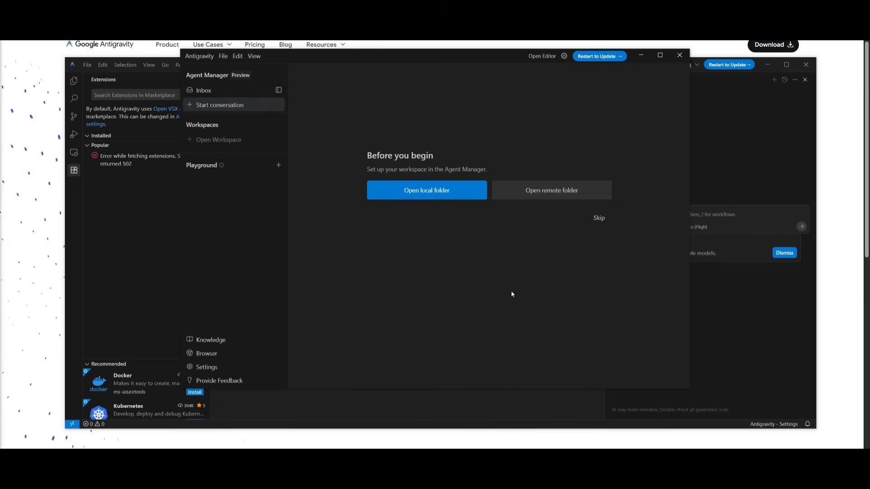
mouse_move(581, 226)
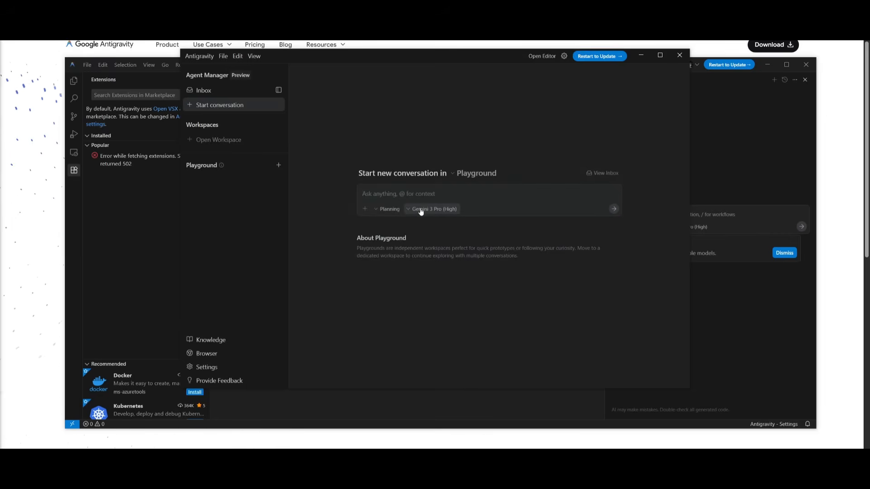
Start writing the multi-agent kanban board request in the Playground prompt box.
left_click(433, 210)
type("deploy multiple agents to create a kanban board to deploy multiple agents to tackle any task")
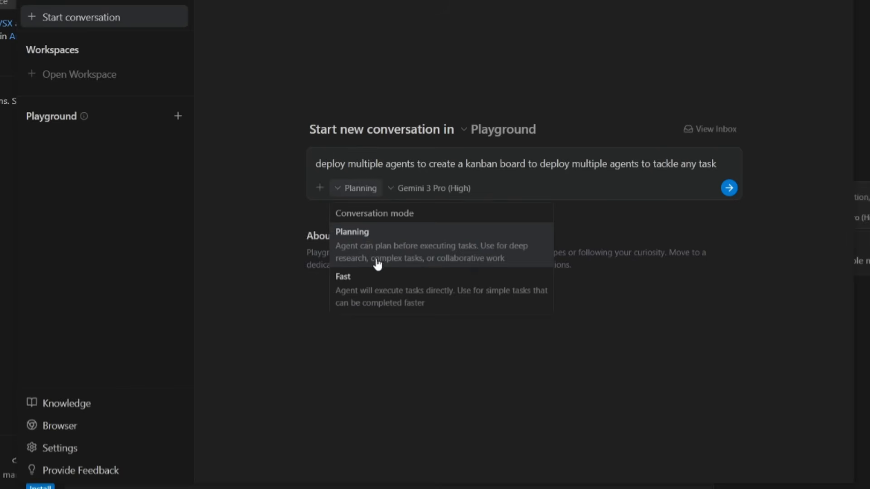
mouse_move(403, 254)
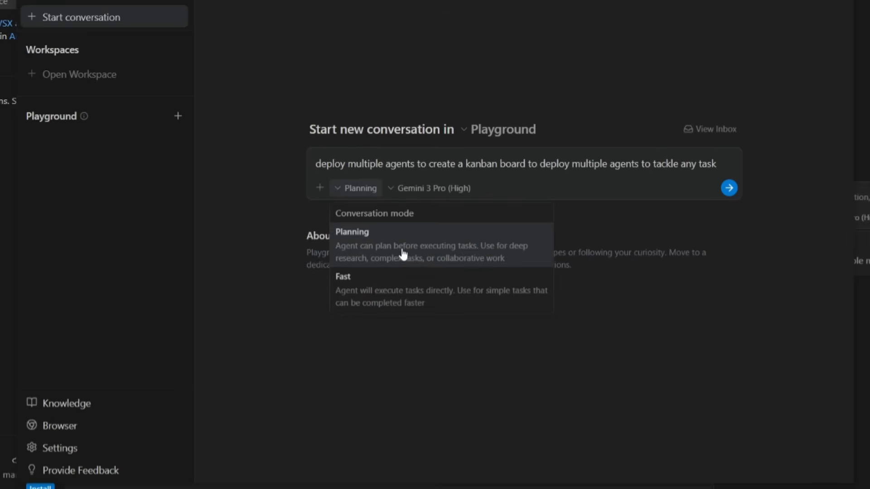
mouse_move(489, 246)
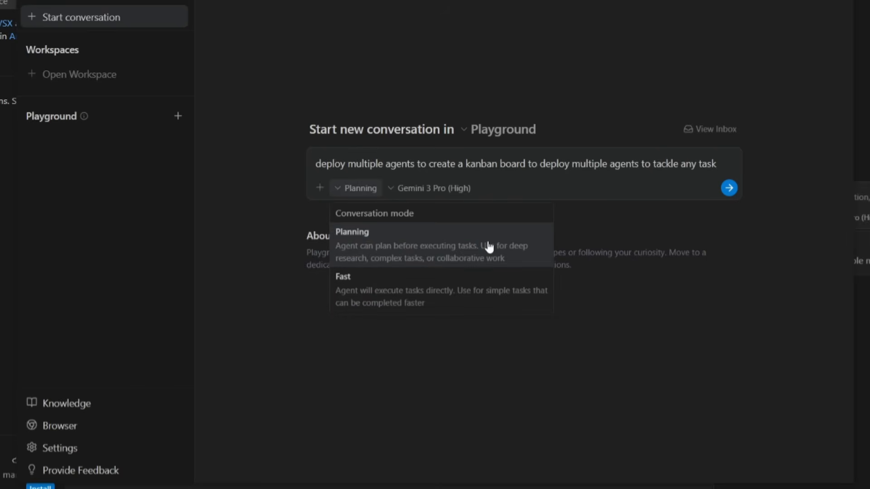
mouse_move(397, 293)
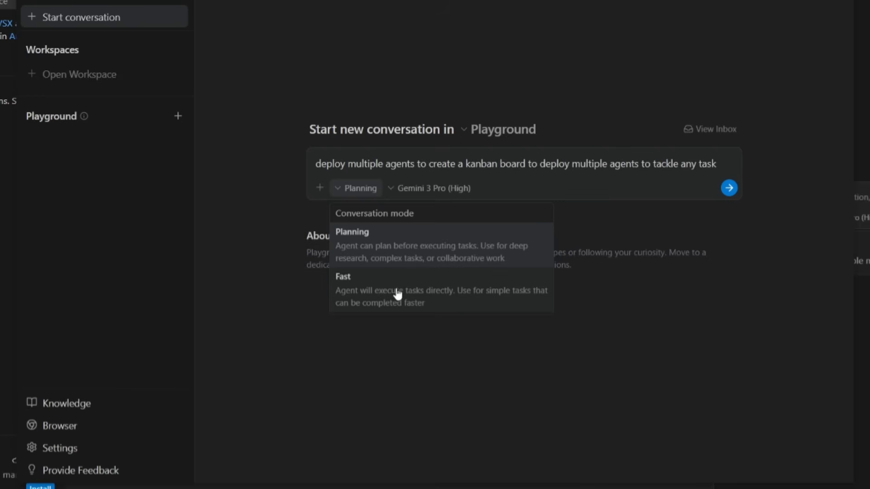
mouse_move(405, 355)
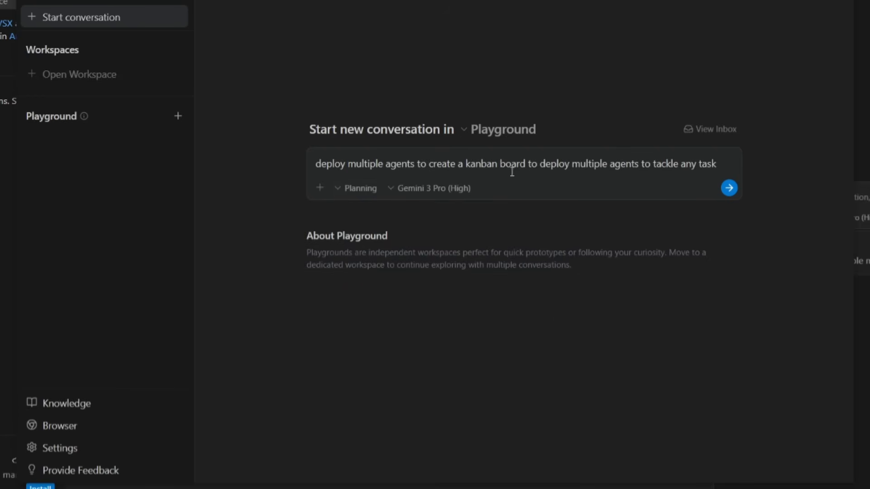
mouse_move(790, 186)
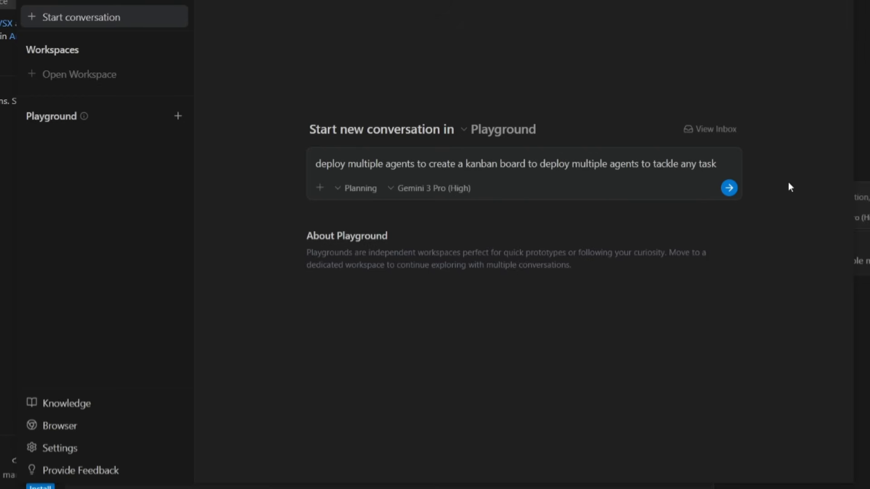
mouse_move(729, 187)
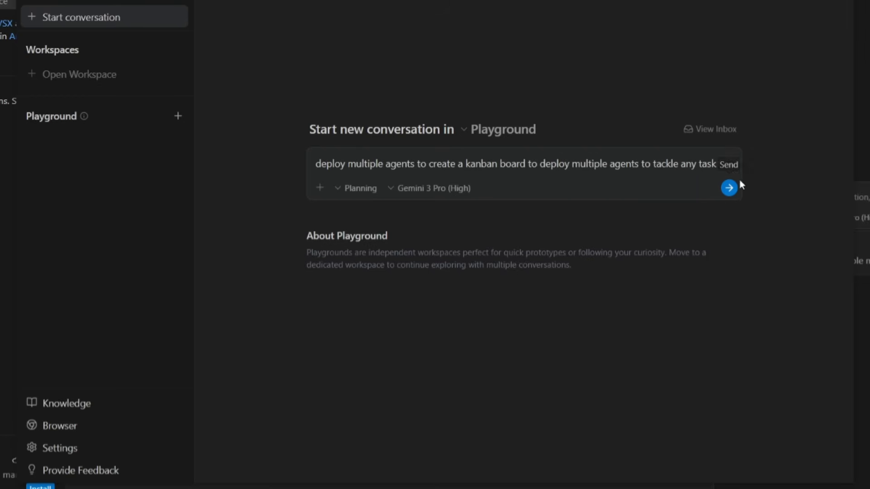
Send the kanban board request so the agent begins planning the multi-agent architecture.
left_click(728, 188)
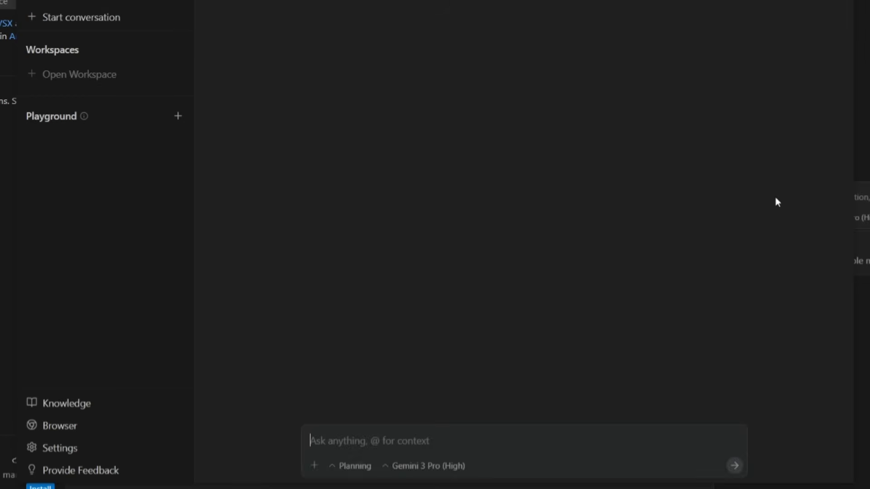
left_click(733, 466)
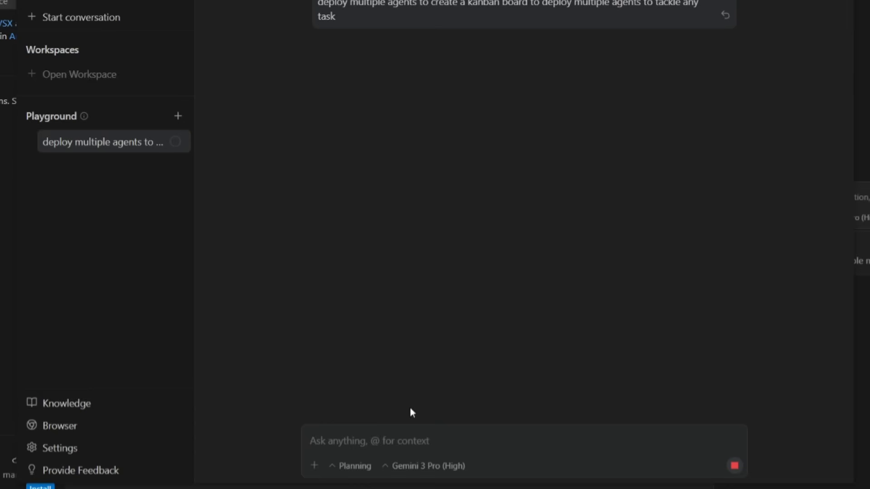
mouse_move(392, 406)
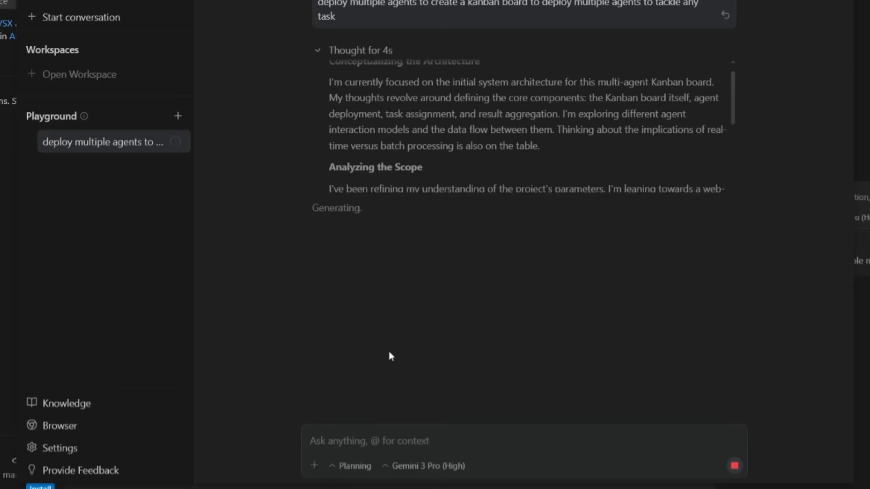
left_click(318, 50)
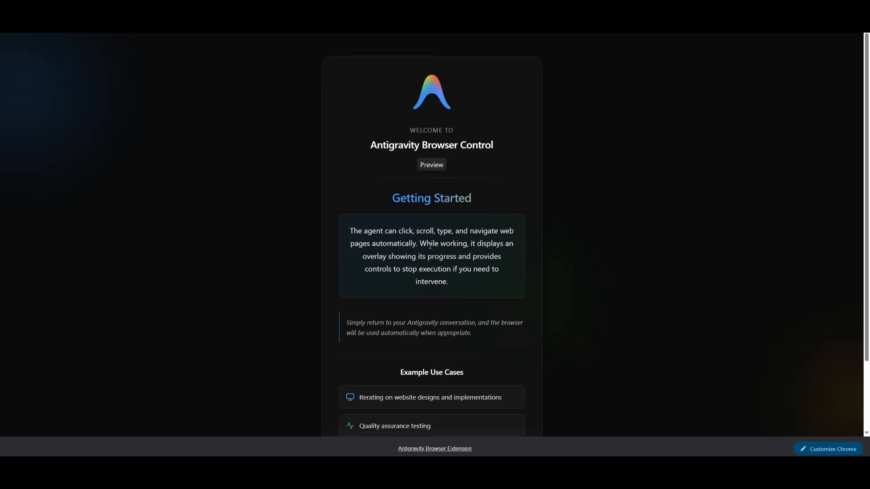
Scroll the Antigravity Browser Control welcome page down to its example use cases.
scroll("down", 3)
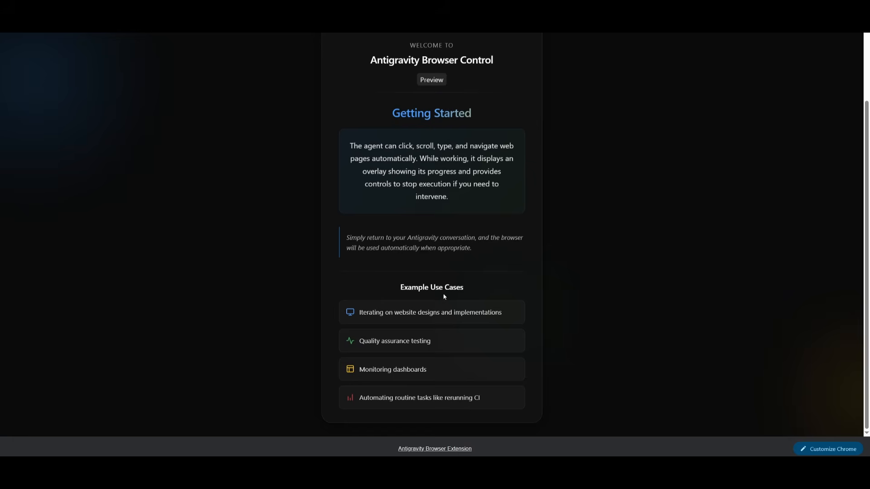
mouse_move(381, 347)
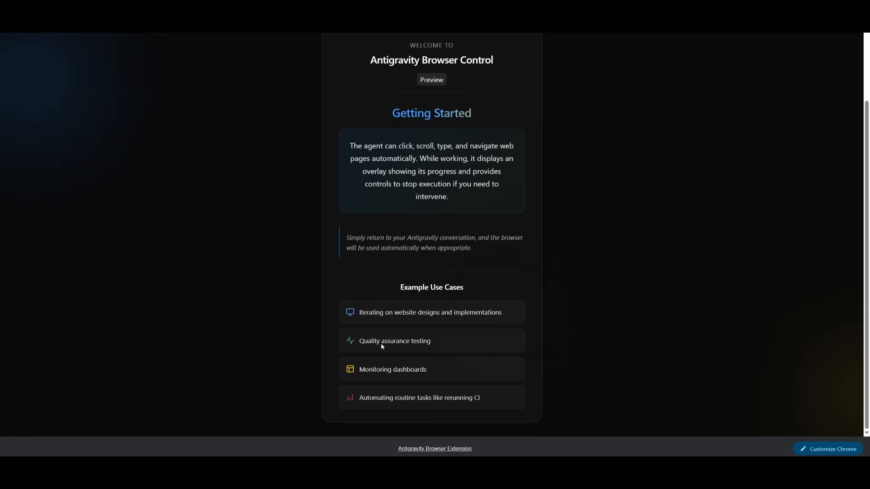
mouse_move(398, 345)
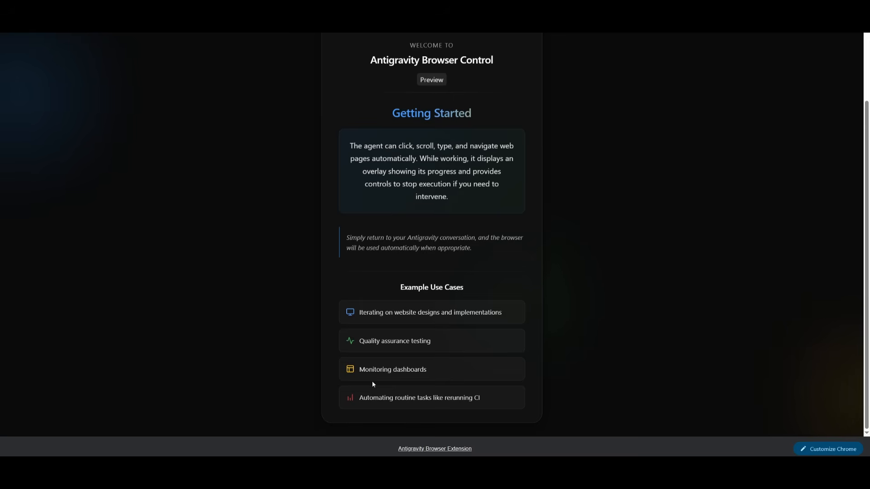
mouse_move(367, 291)
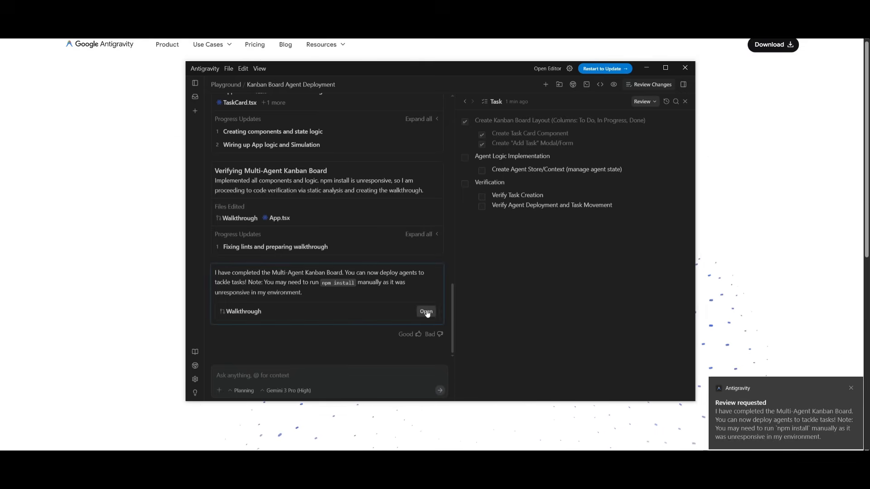
mouse_move(419, 290)
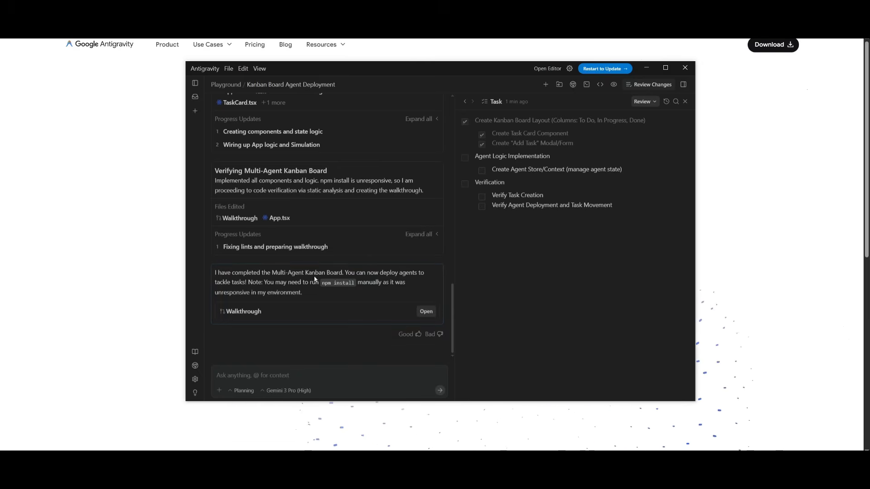
Review the finished Kanban walkthrough, then view the agent-written App.css and main.tsx files.
left_click(426, 311)
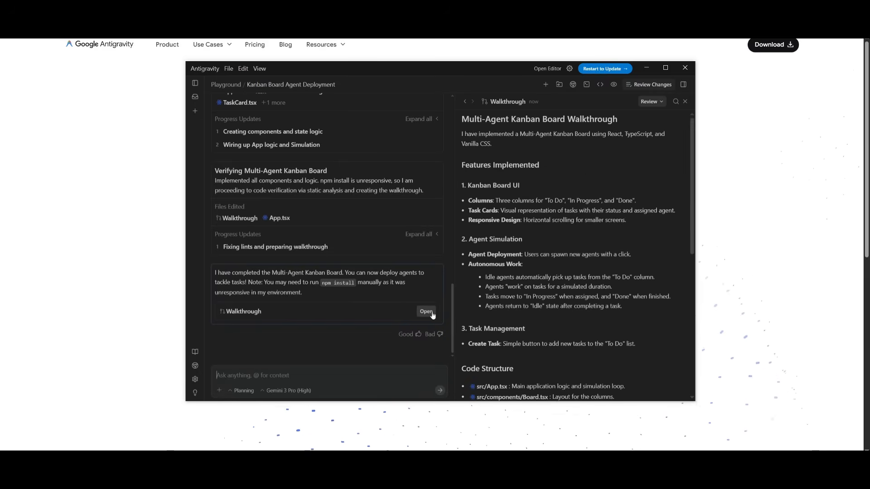
scroll("down", 3)
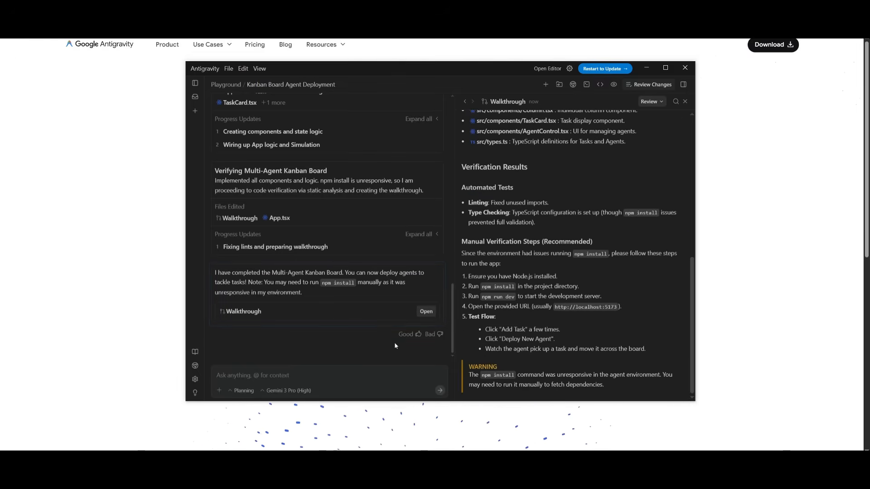
mouse_move(373, 330)
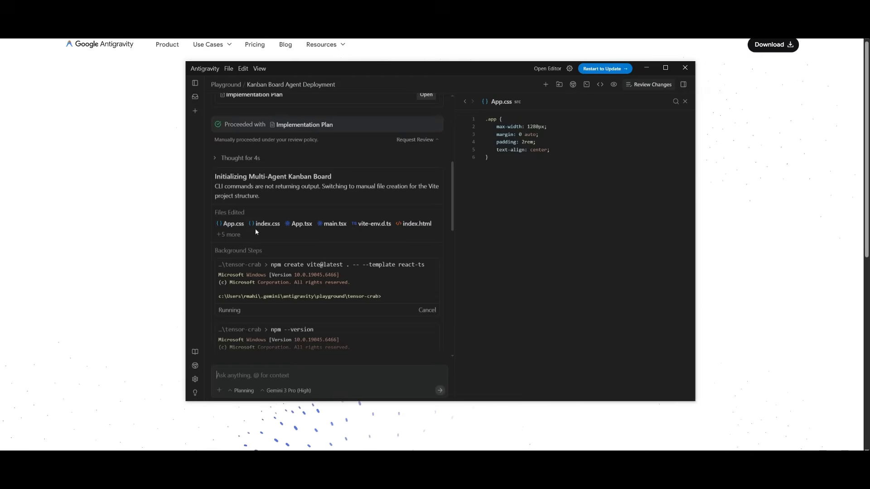
left_click(335, 223)
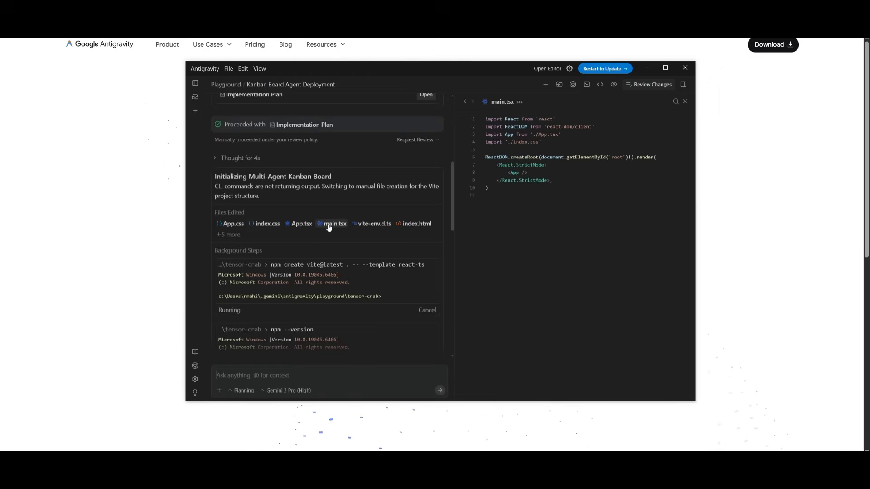
left_click(374, 224)
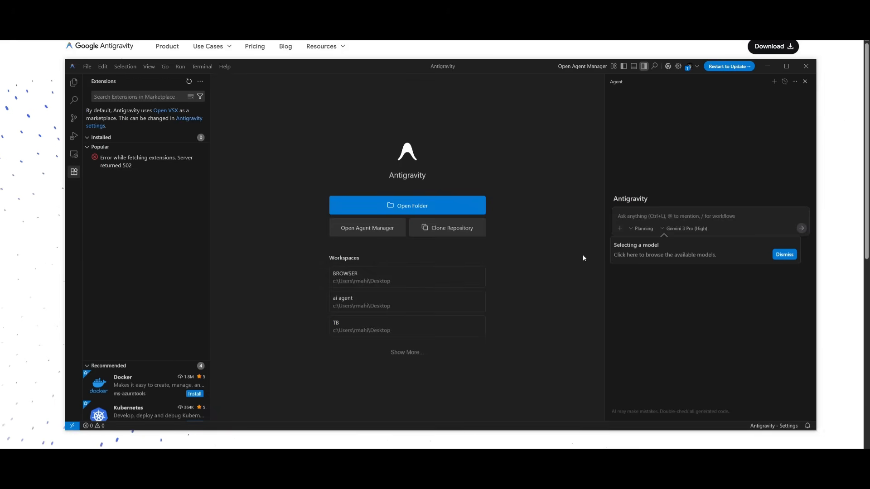
mouse_move(662, 199)
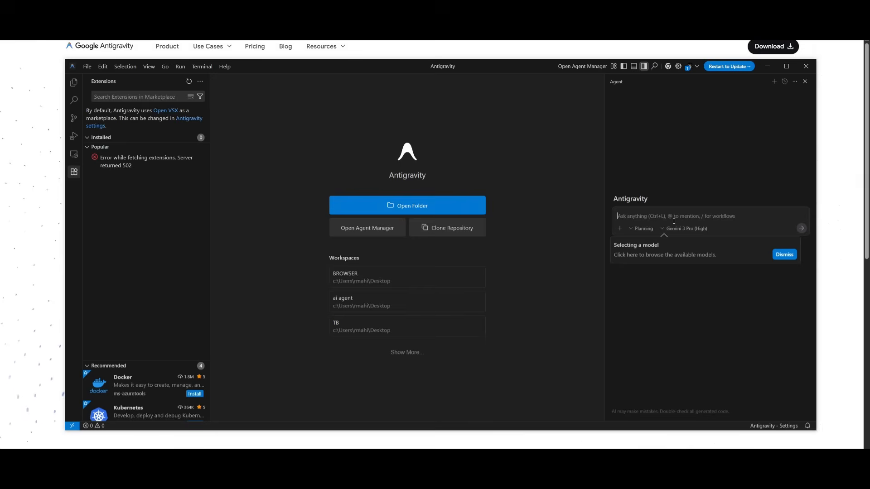
mouse_move(638, 216)
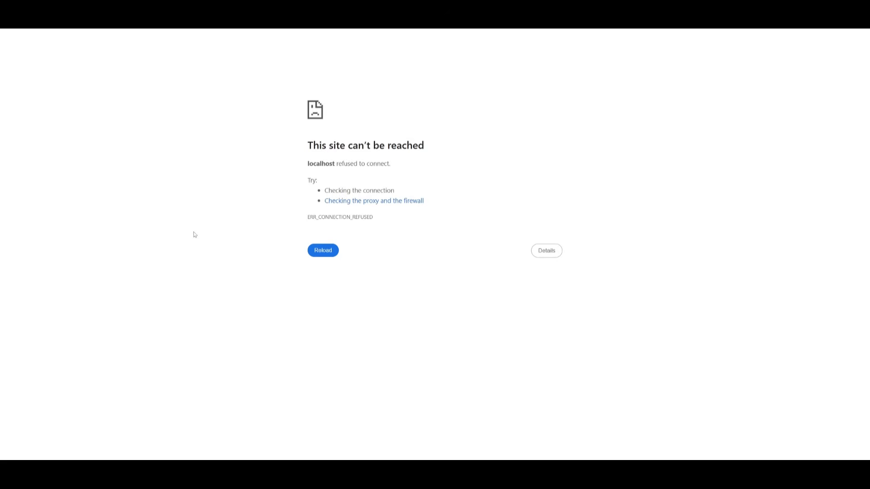
Reload the Kanban app and deploy a new agent so it starts working the tasks.
left_click(323, 250)
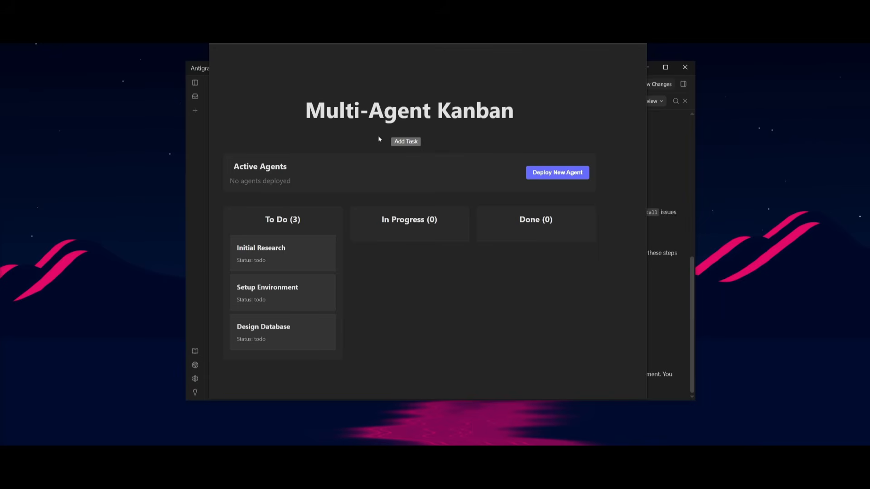
mouse_move(335, 207)
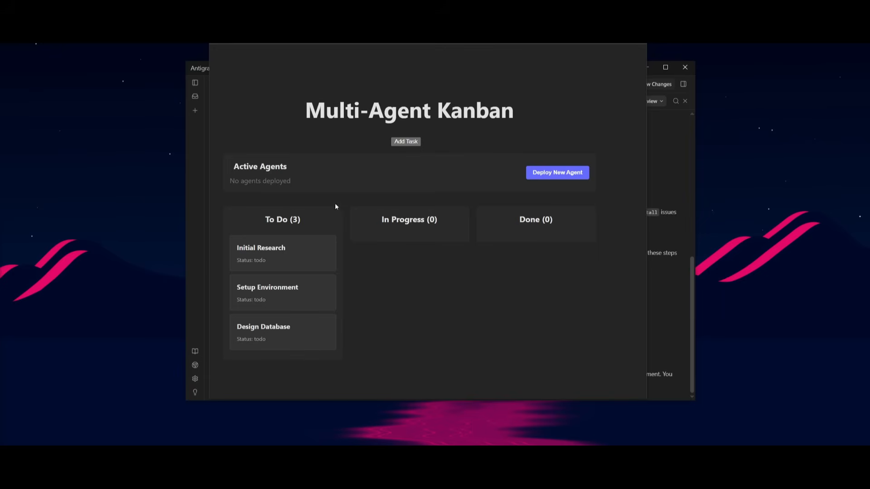
mouse_move(265, 266)
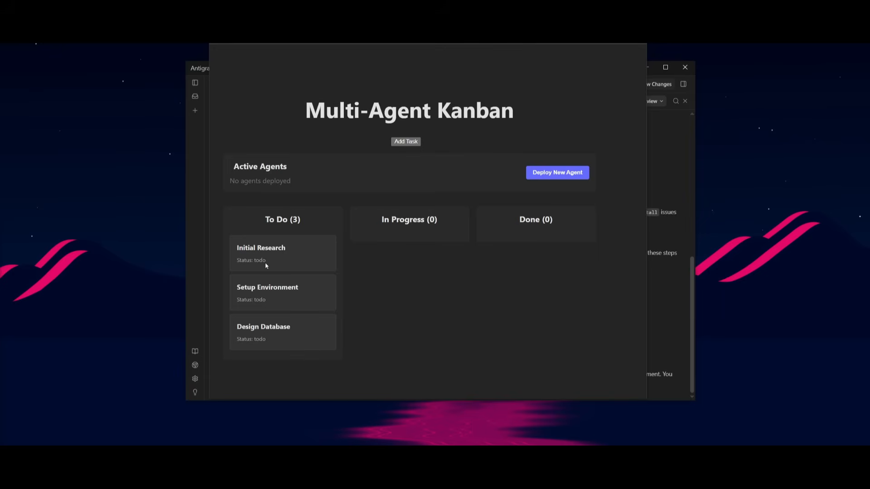
mouse_move(277, 265)
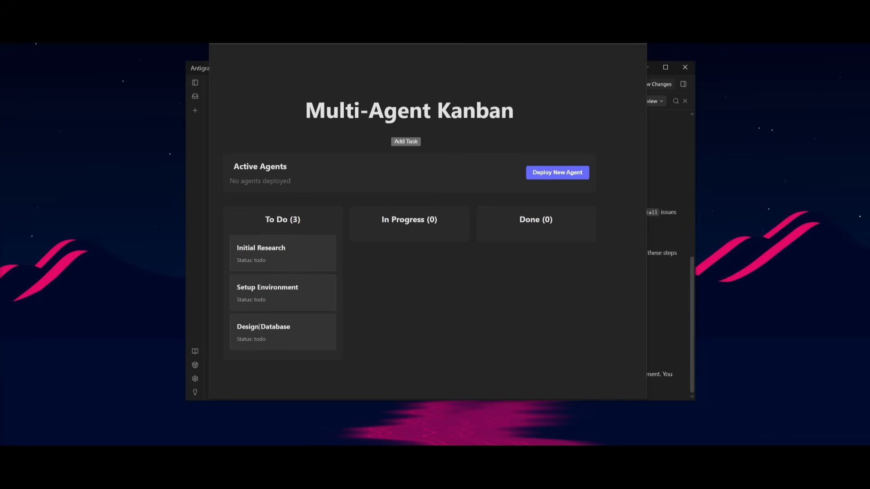
mouse_move(212, 375)
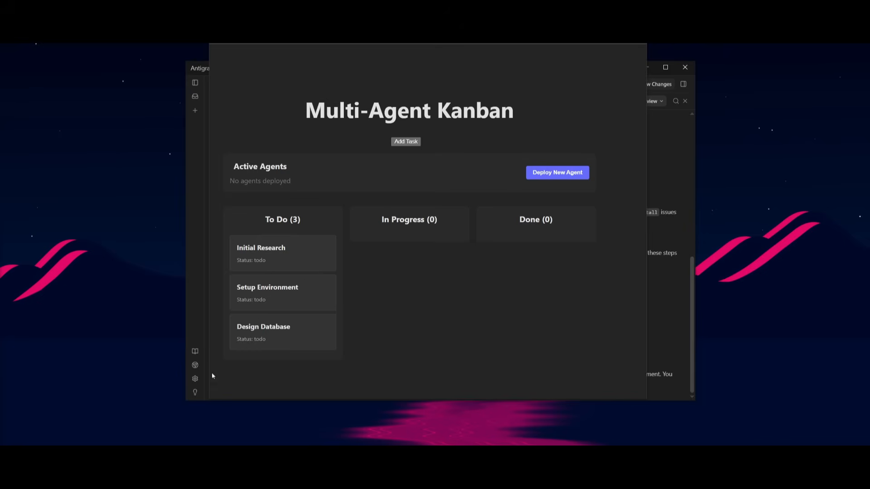
mouse_move(450, 226)
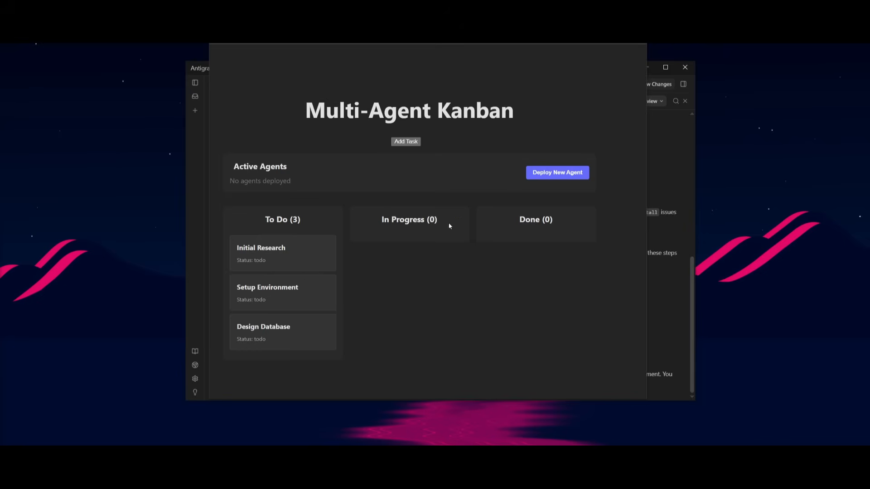
left_click(556, 172)
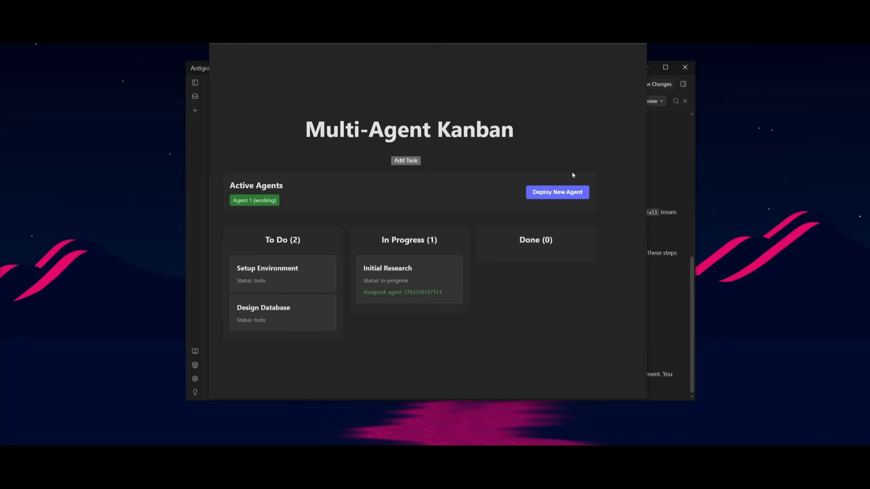
mouse_move(393, 301)
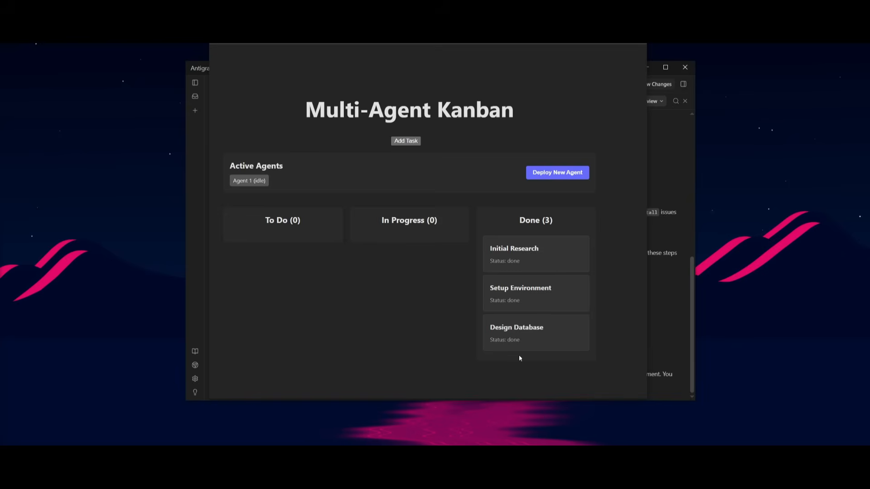
mouse_move(536, 355)
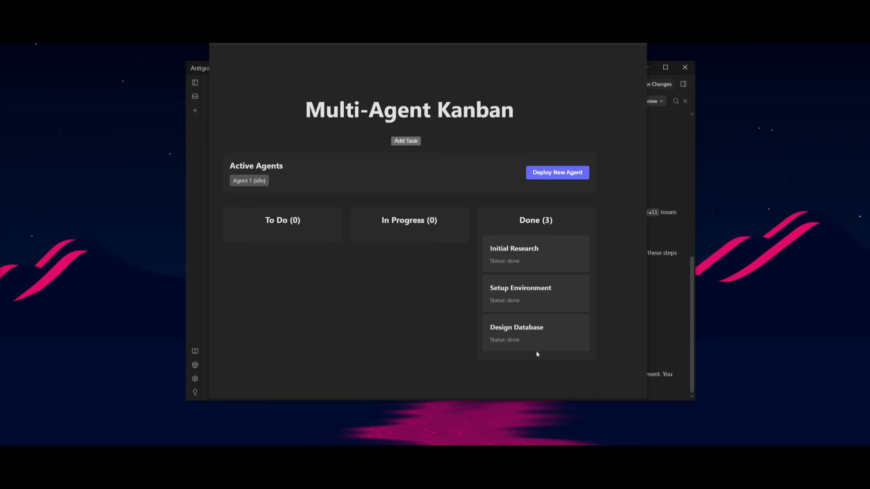
mouse_move(303, 327)
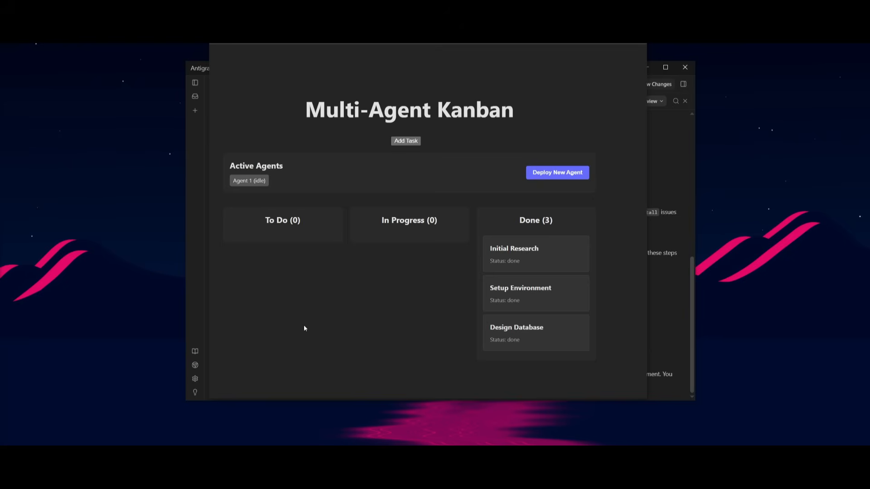
mouse_move(381, 384)
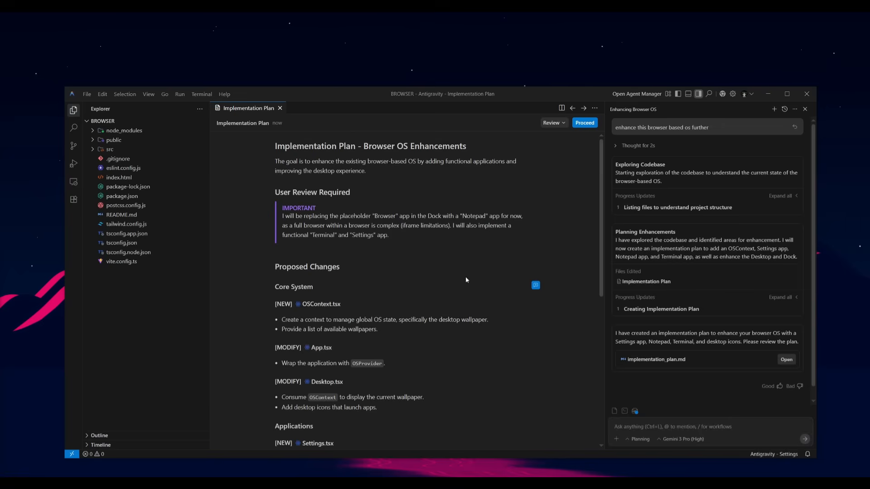
mouse_move(691, 240)
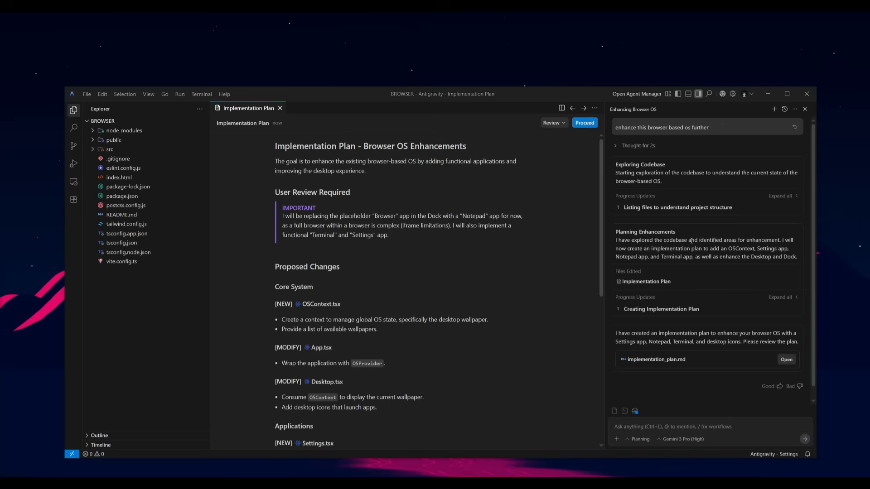
mouse_move(647, 294)
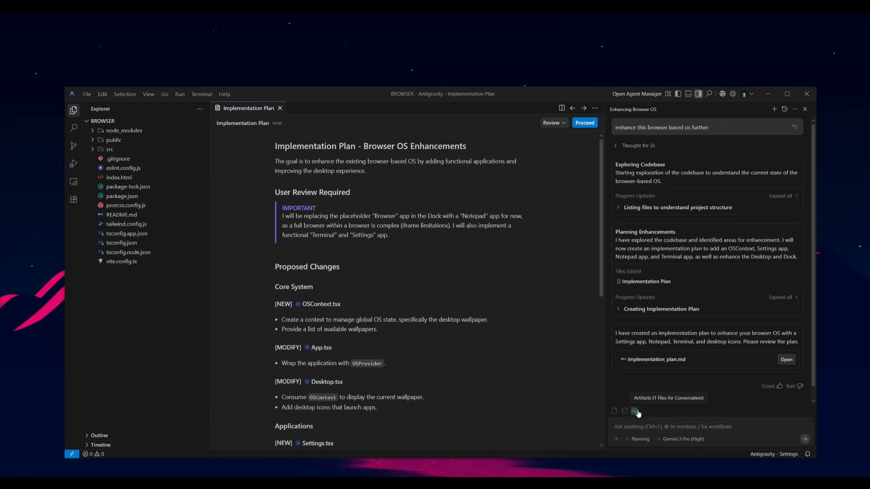
Show the conversation's artifacts list containing the Implementation Plan.
left_click(667, 397)
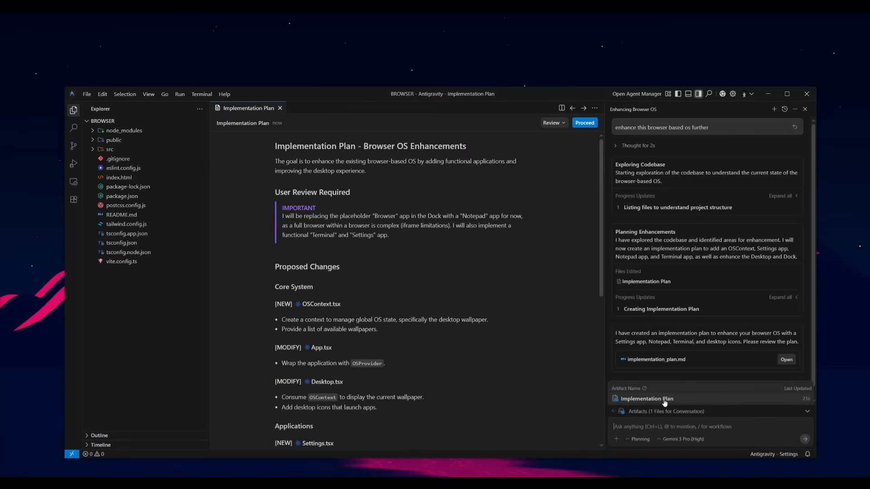
mouse_move(397, 337)
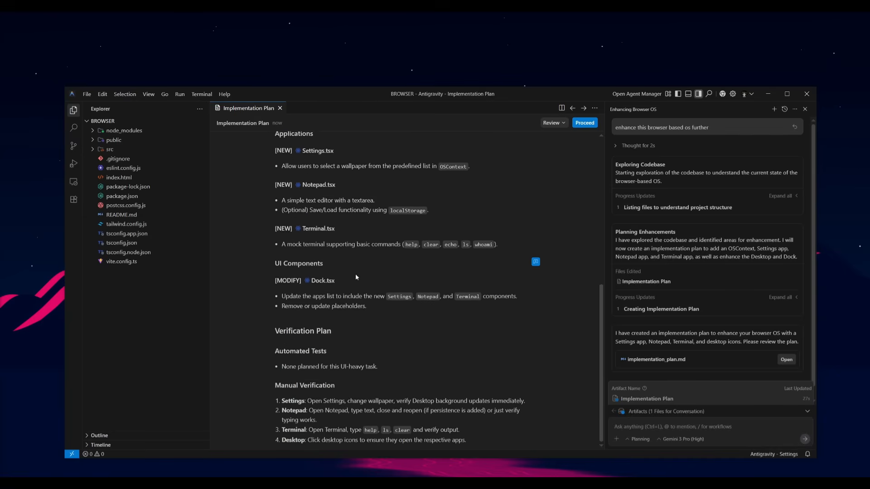
Approve the implementation plan with Proceed, start a comment on the Dock.tsx step and cancel it.
left_click(584, 122)
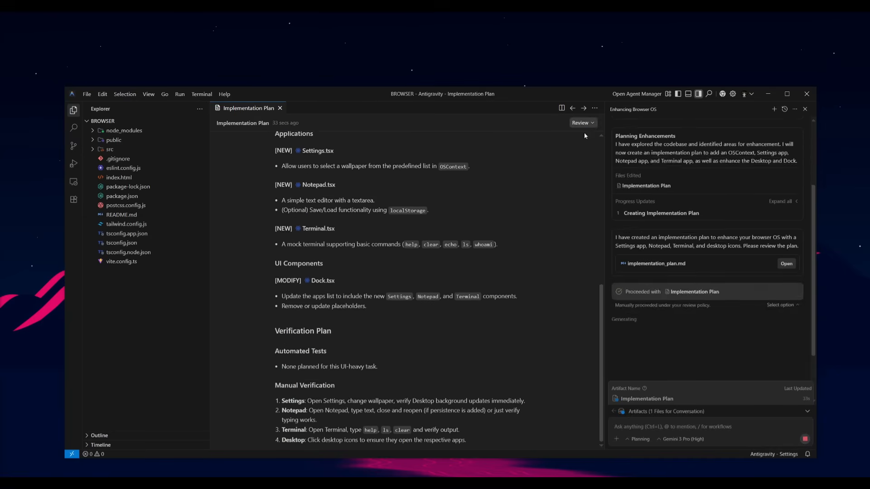
scroll("down", 3)
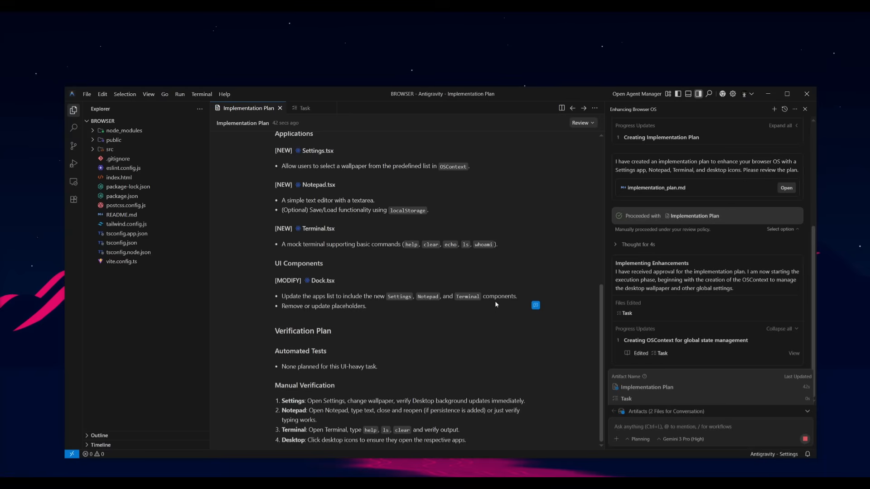
left_click(535, 305)
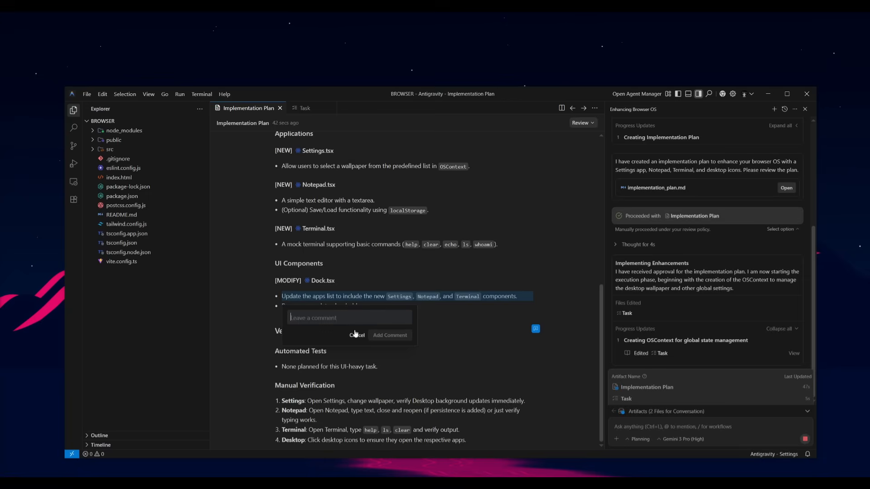
left_click(357, 335)
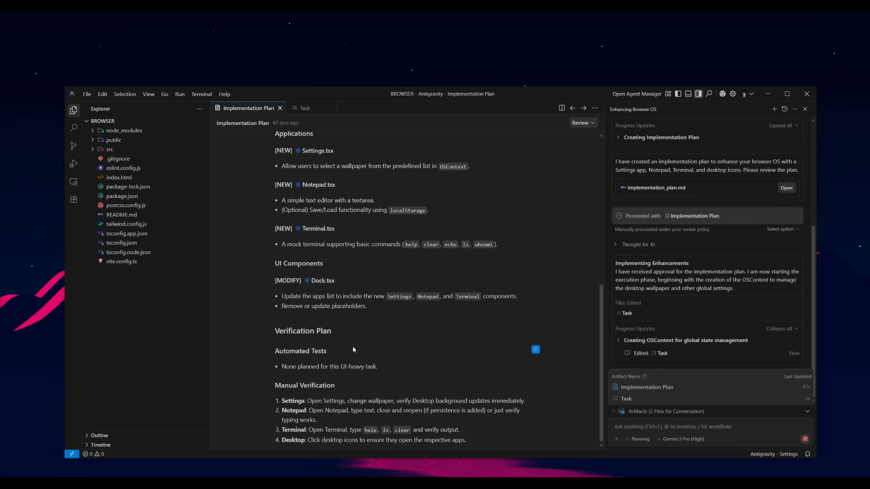
mouse_move(329, 359)
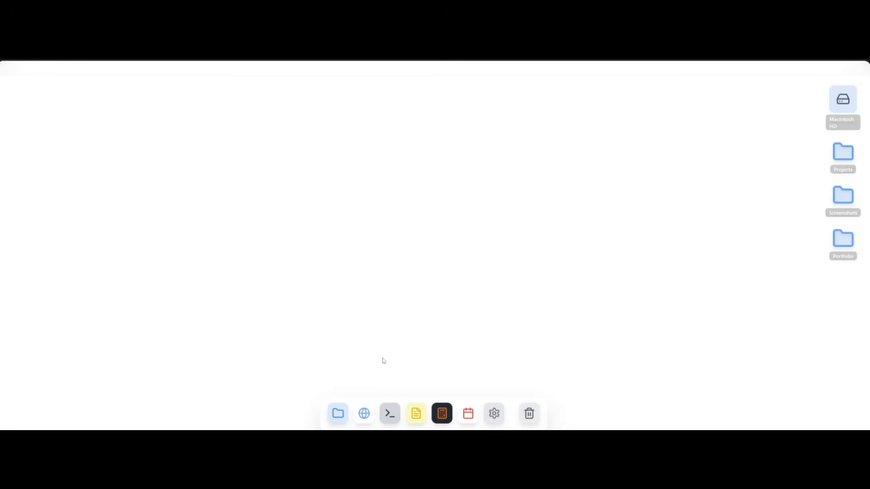
Launch Finder, Safari, Terminal, Notes and Calendar from the Browser OS dock.
left_click(337, 413)
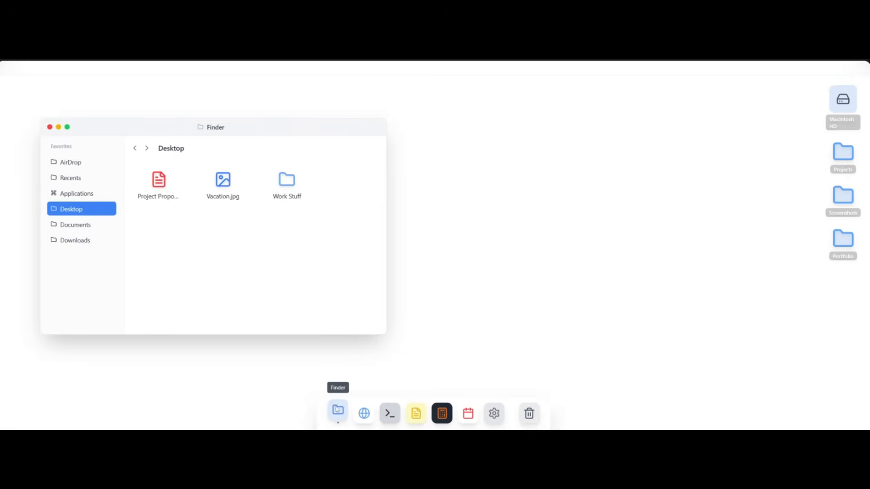
left_click(365, 413)
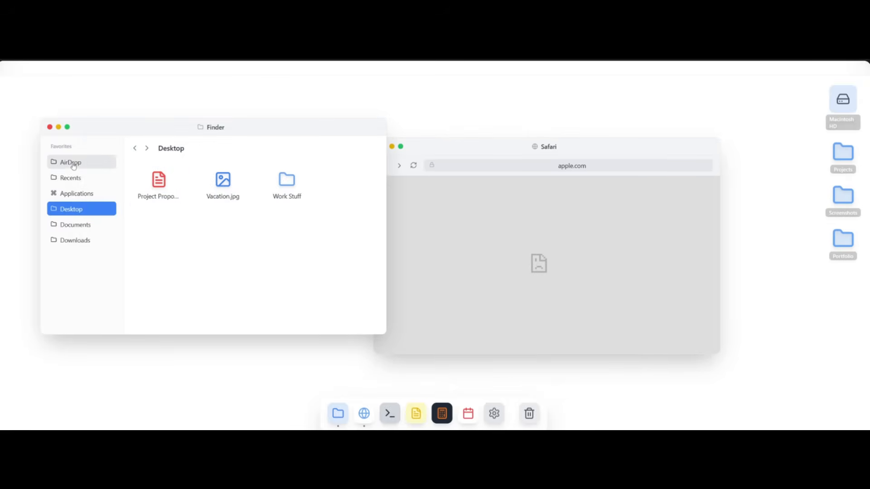
left_click(389, 413)
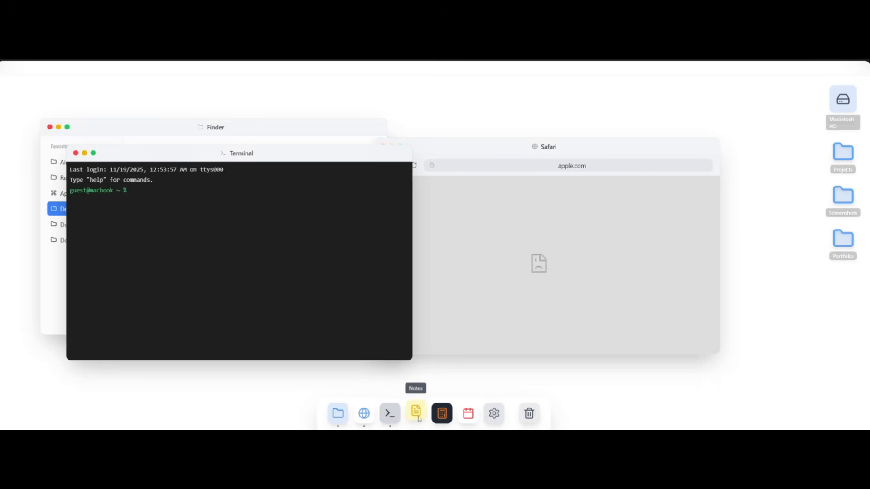
left_click(441, 413)
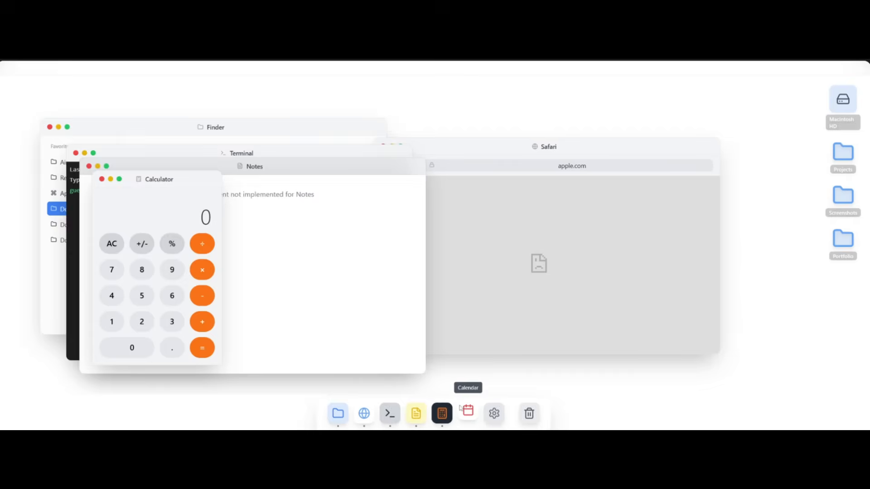
left_click(493, 413)
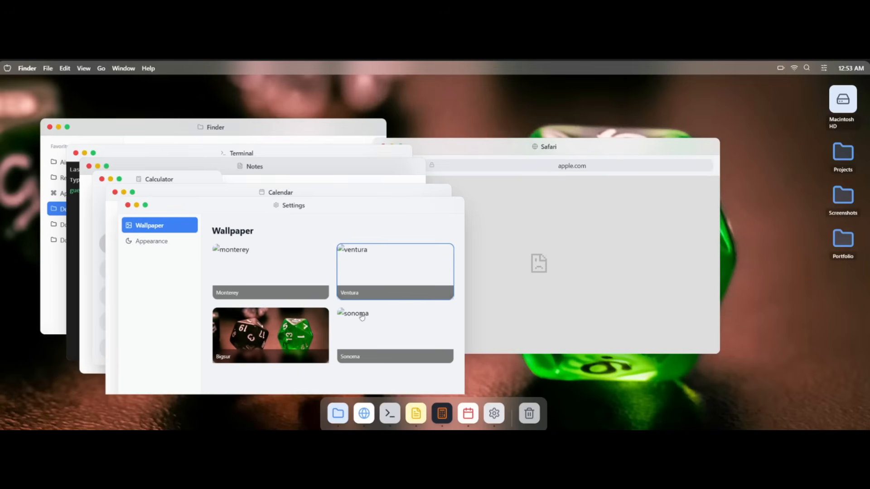
mouse_move(761, 251)
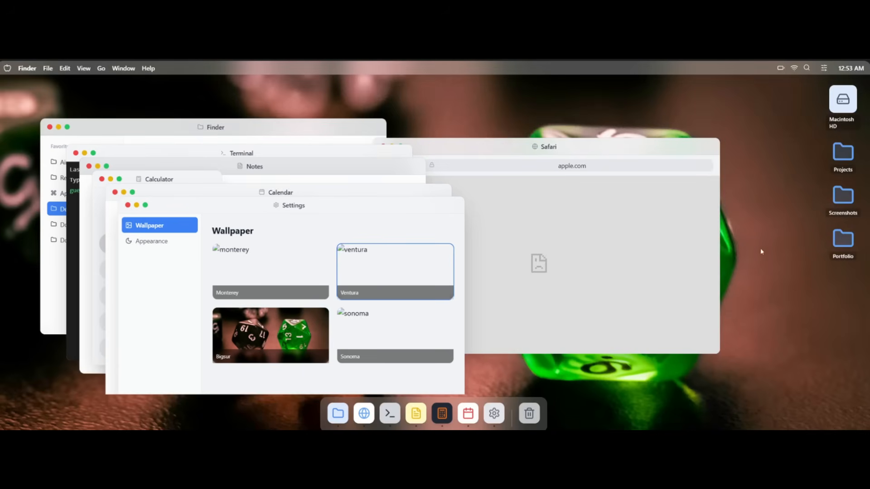
mouse_move(742, 283)
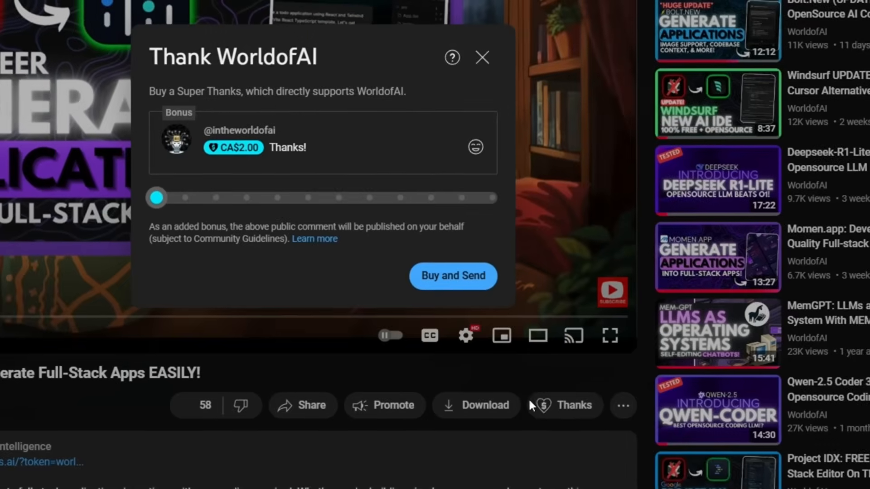
Raise the Super Thanks amount to CA$200.00 and show the emoji choices for the comment.
left_click_drag(156, 198, 347, 242)
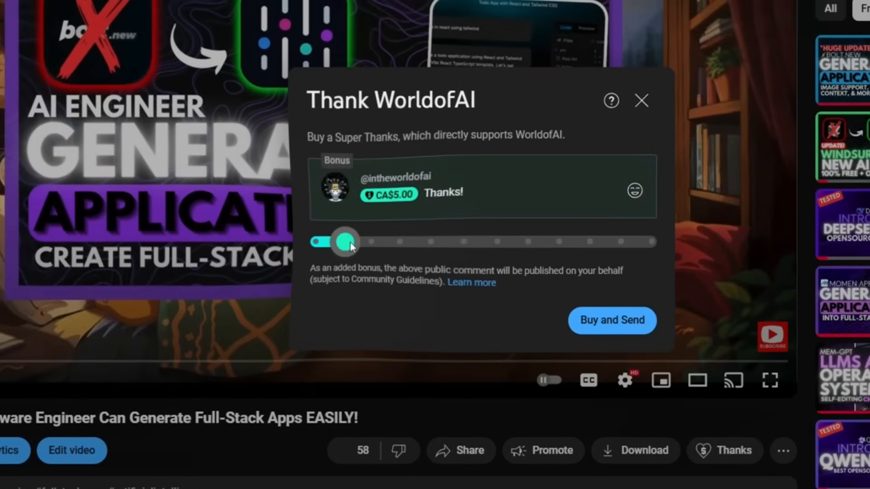
left_click_drag(344, 241, 549, 245)
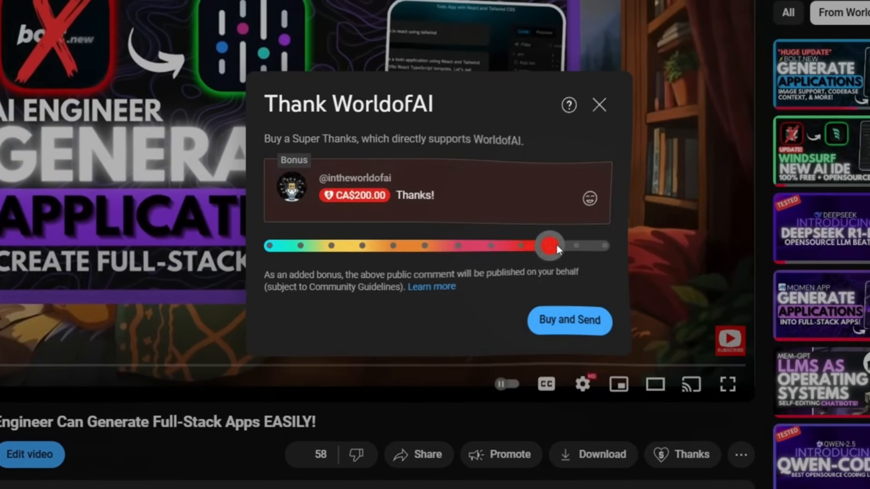
left_click(591, 198)
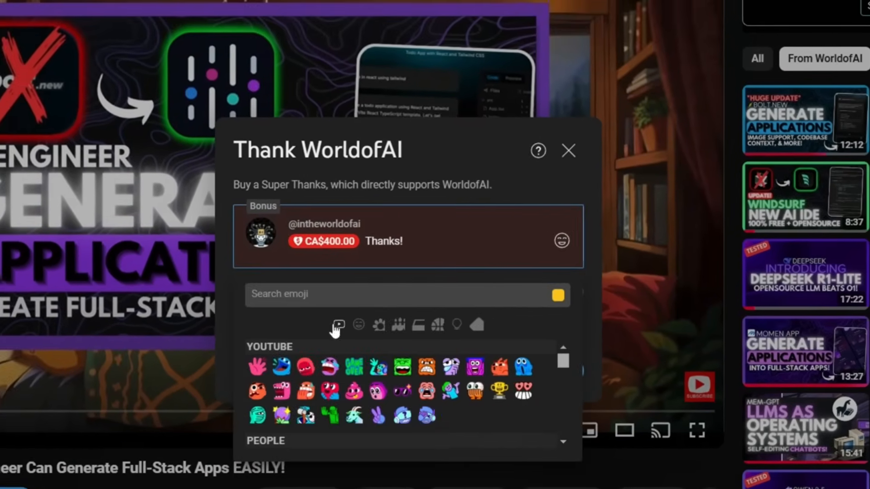
Leave the Super Thanks dialog and go to the WorldofAI channel page.
left_click(567, 150)
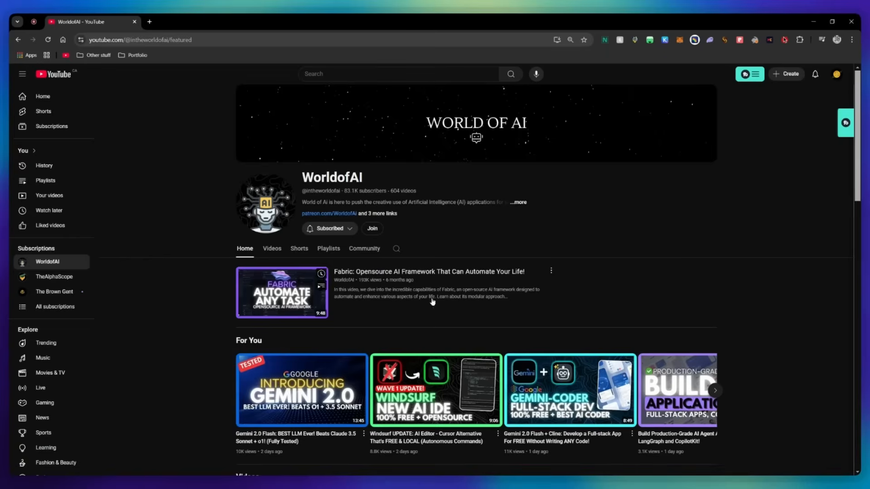
left_click(372, 228)
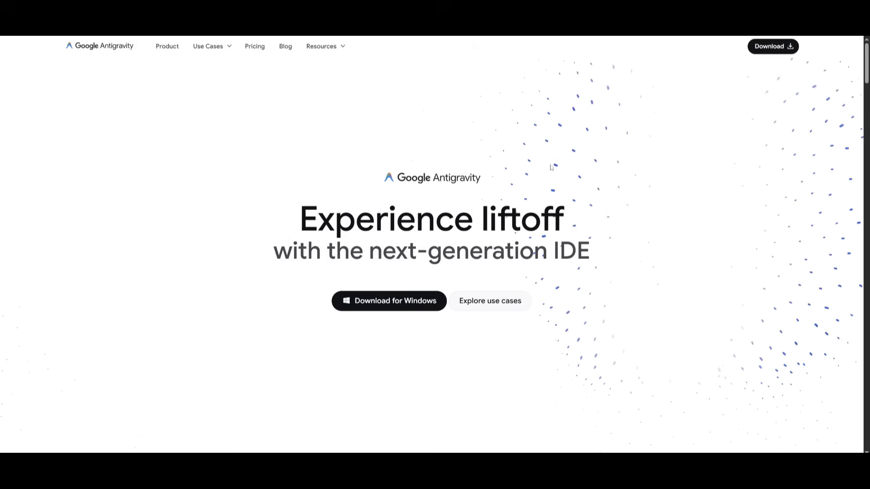
scroll("down", 3)
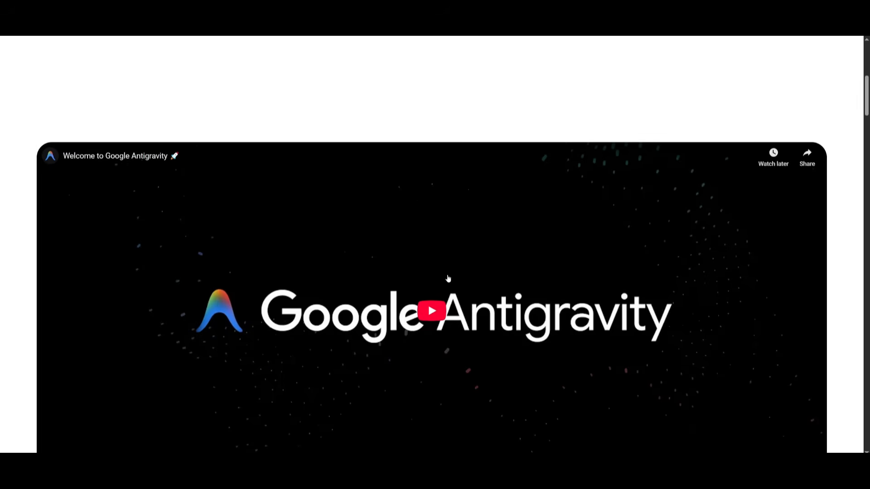
scroll("down", 3)
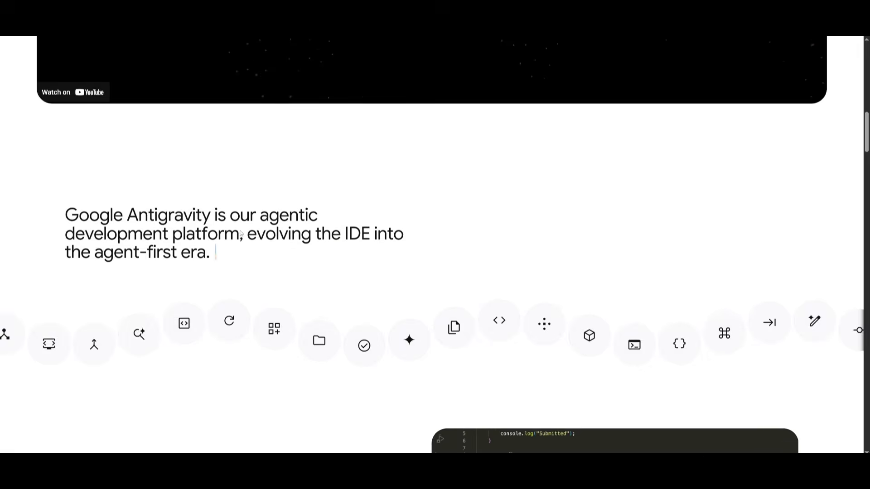
scroll("down", 3)
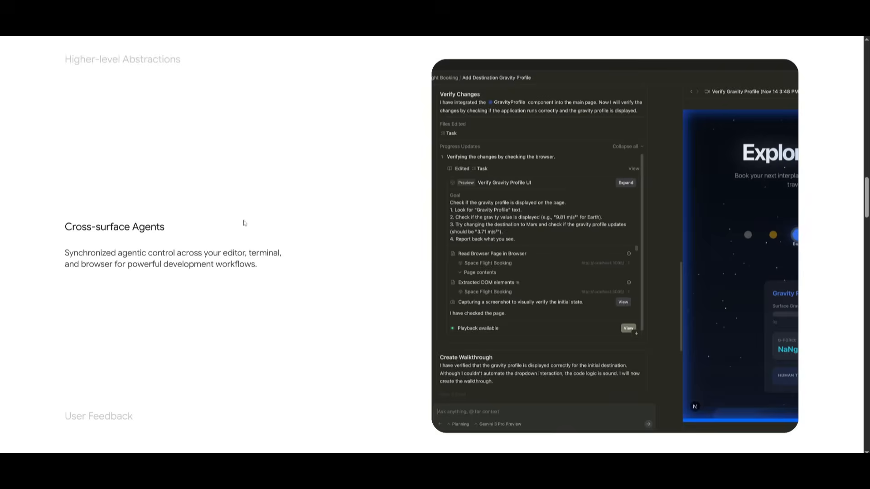
scroll("down", 3)
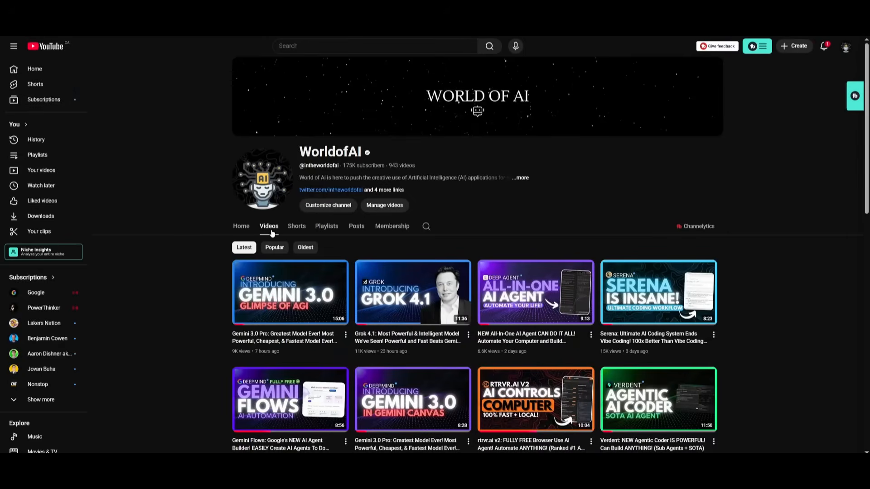
scroll("down", 3)
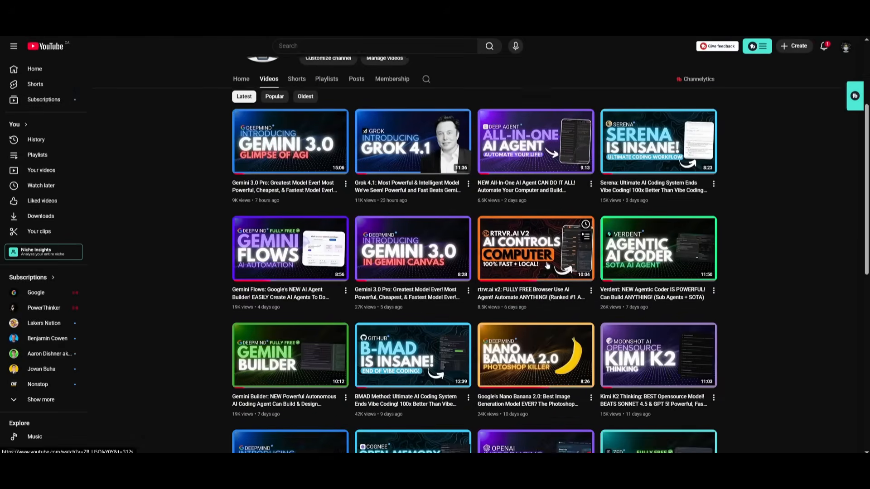
scroll("down", 3)
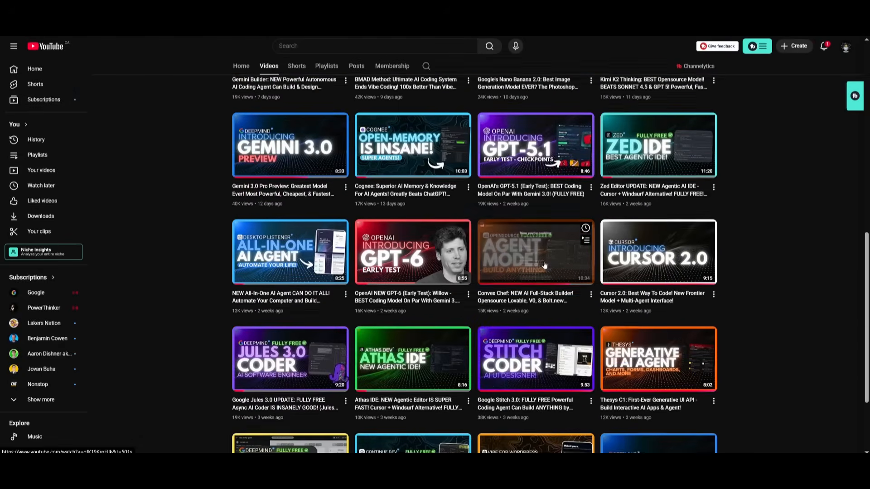